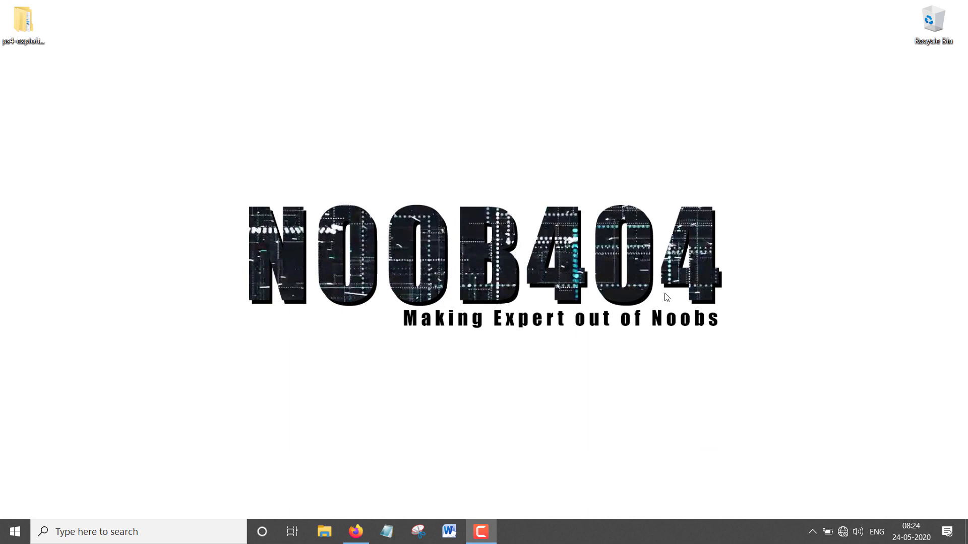
{"action": "mouse_move", "coordinate": [57, 80]}
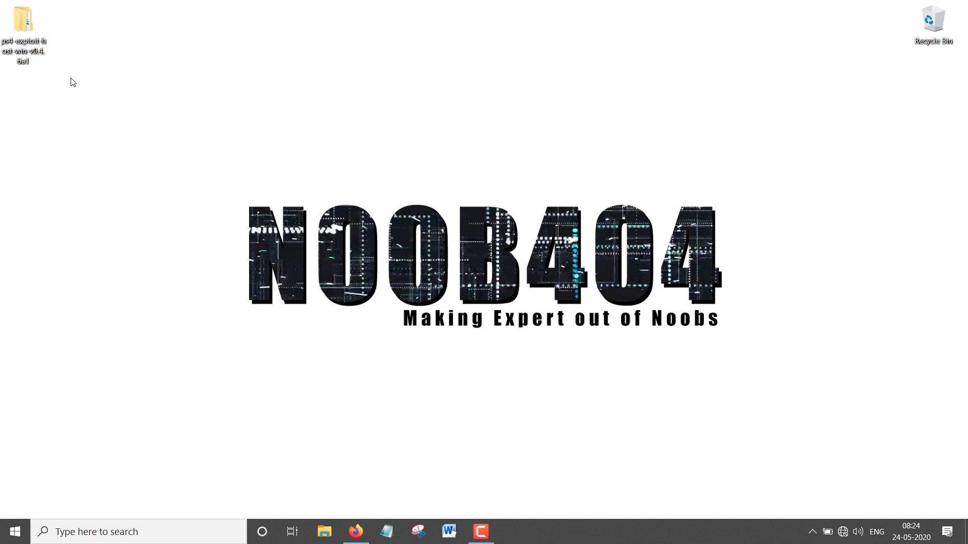
{"action": "mouse_move", "coordinate": [29, 31]}
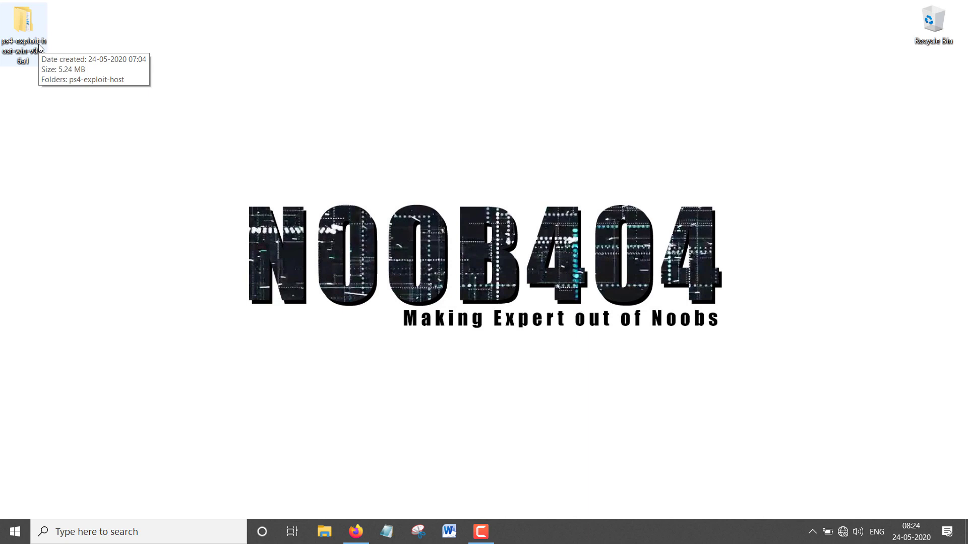
{"action": "mouse_move", "coordinate": [648, 431]}
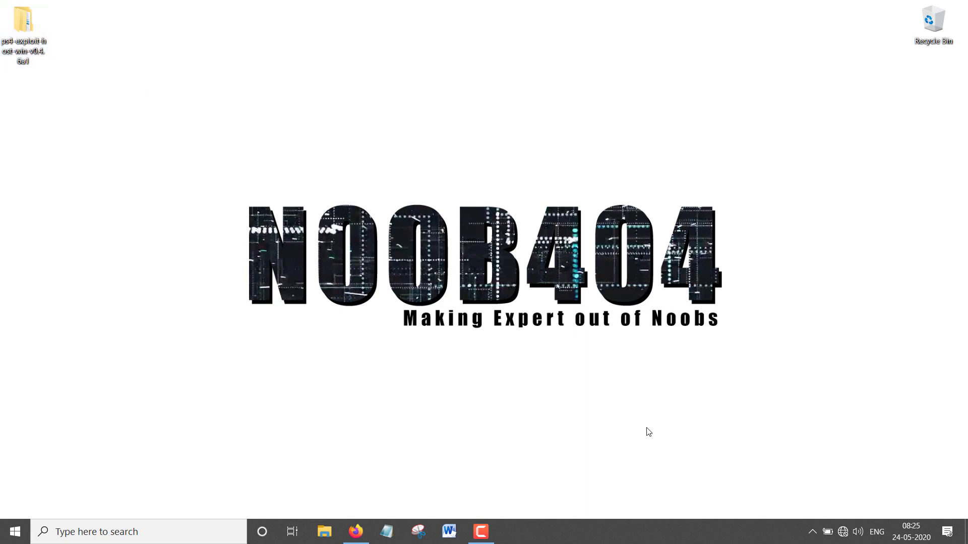
{"action": "mouse_move", "coordinate": [293, 11]}
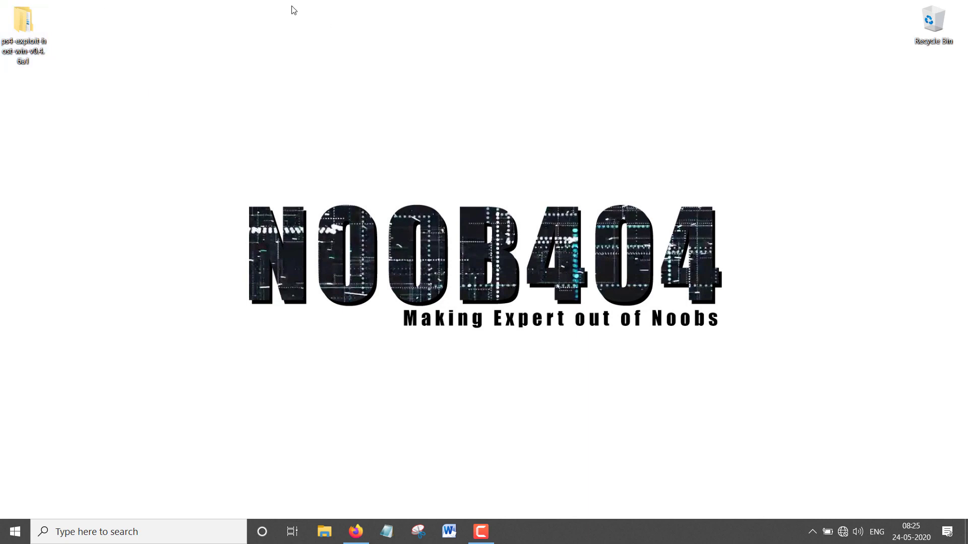
{"action": "mouse_move", "coordinate": [83, 45]}
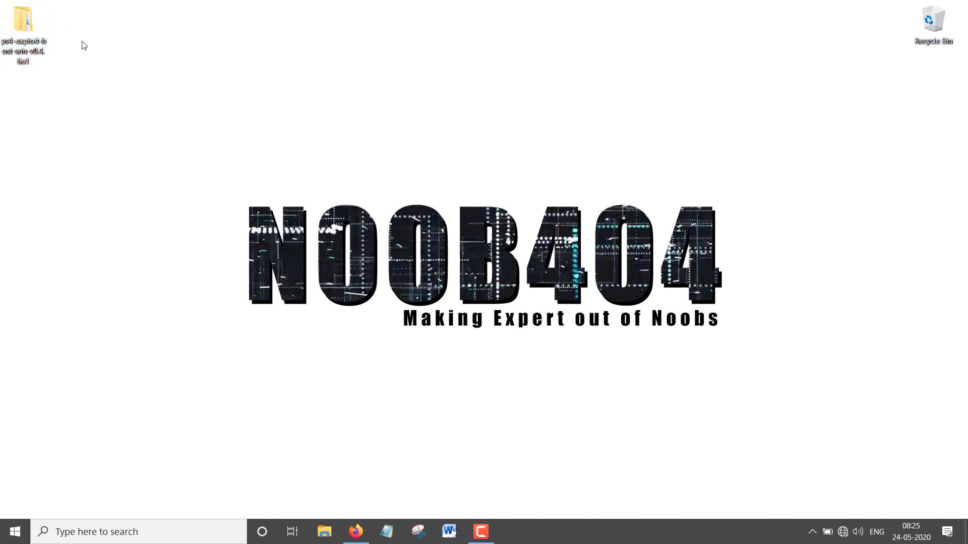
{"action": "mouse_move", "coordinate": [106, 60]}
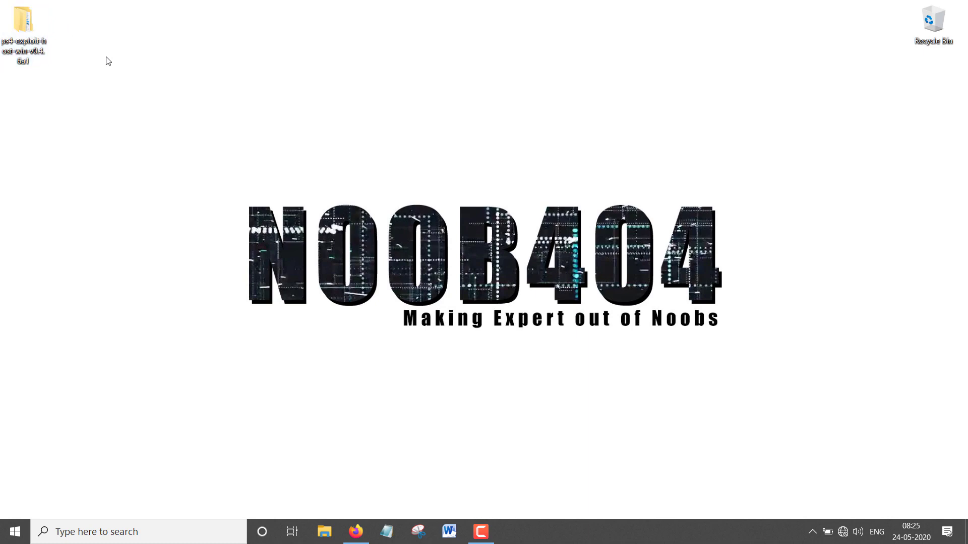
{"action": "mouse_move", "coordinate": [177, 113]}
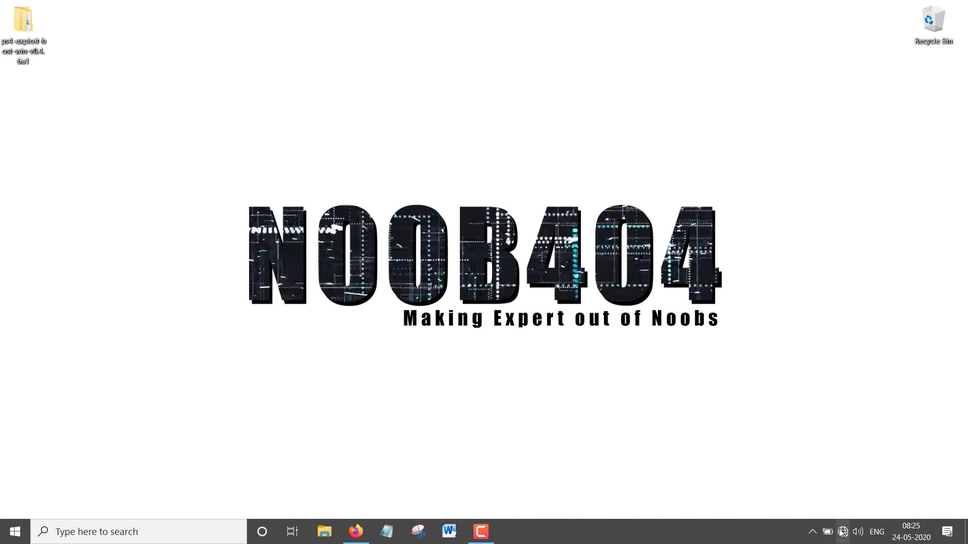
- Open Windows Search from the taskbar search box
{"action": "left_click", "coordinate": [842, 532]}
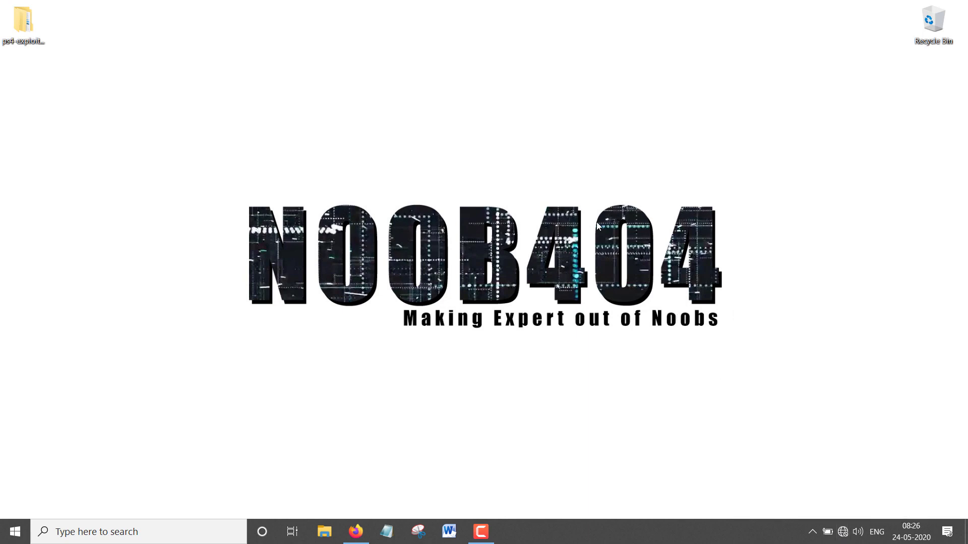
{"action": "mouse_move", "coordinate": [630, 182]}
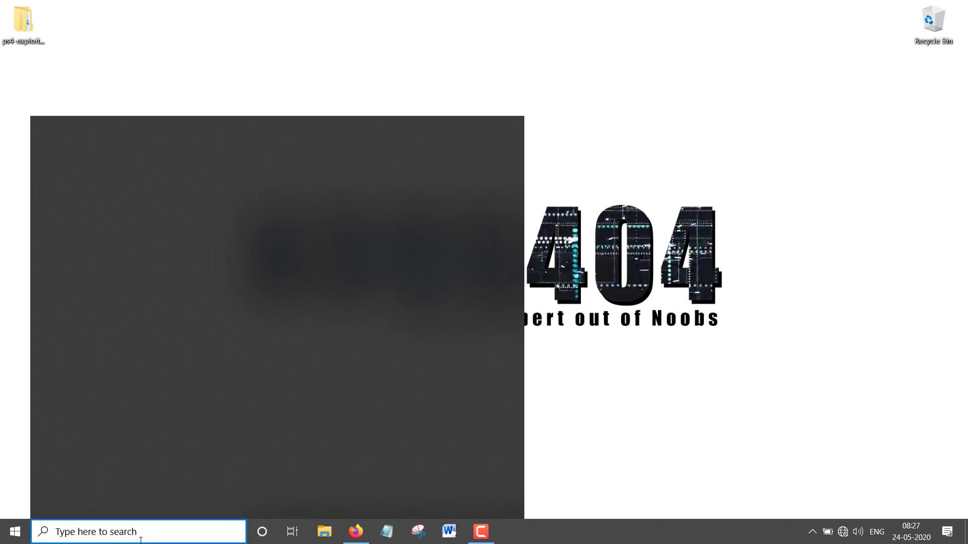
- Search 'control panel', go to Network and Sharing Center, and open the Ethernet Status window
{"action": "type", "text": "control panel"}
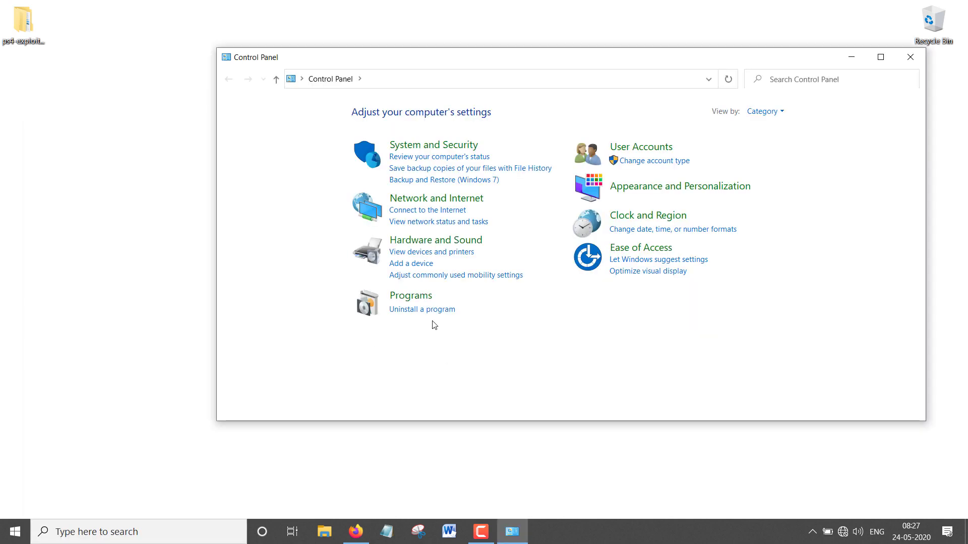
{"action": "mouse_move", "coordinate": [435, 198]}
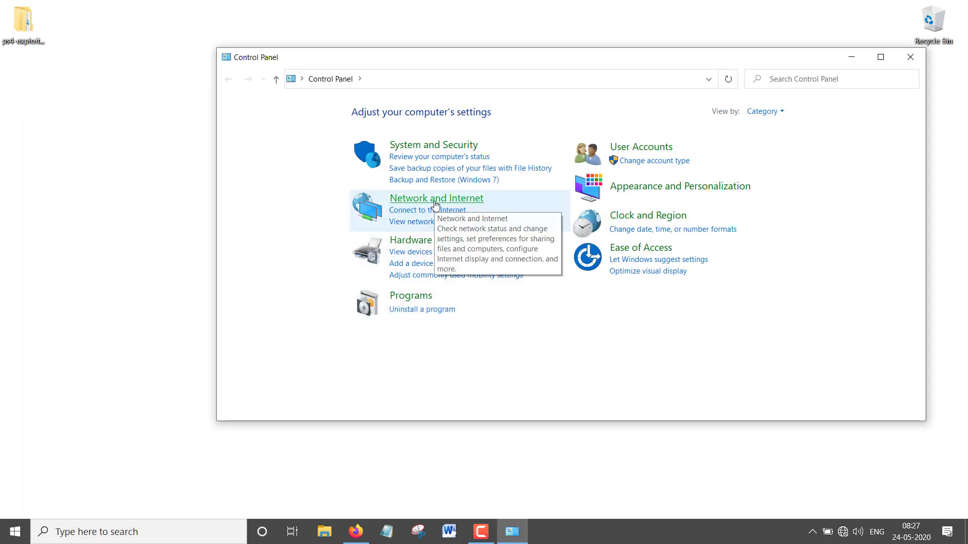
{"action": "left_click", "coordinate": [435, 198]}
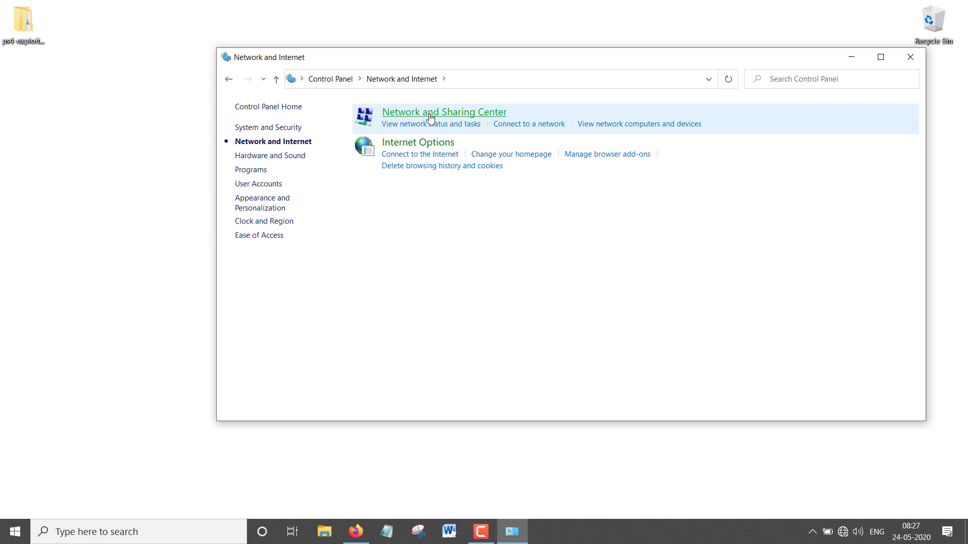
{"action": "left_click", "coordinate": [443, 112]}
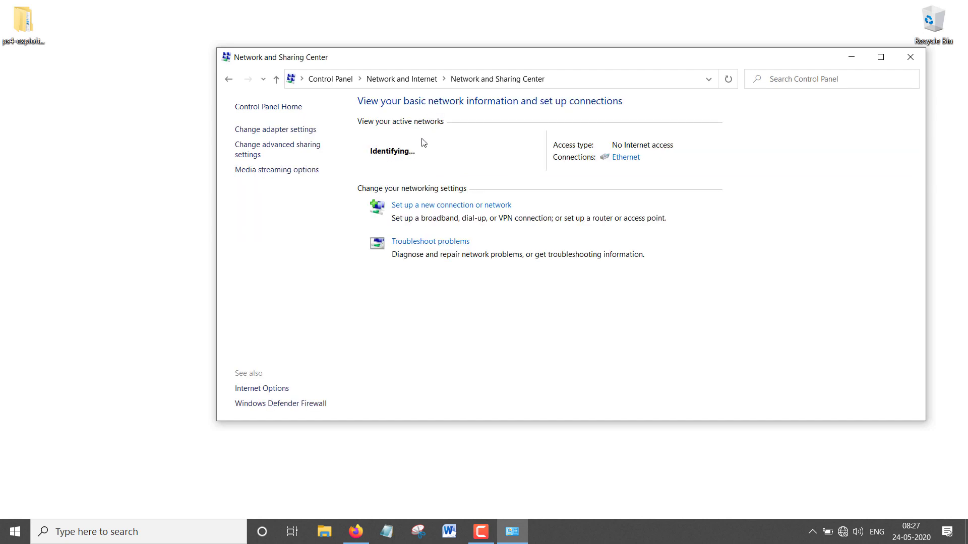
{"action": "mouse_move", "coordinate": [389, 127]}
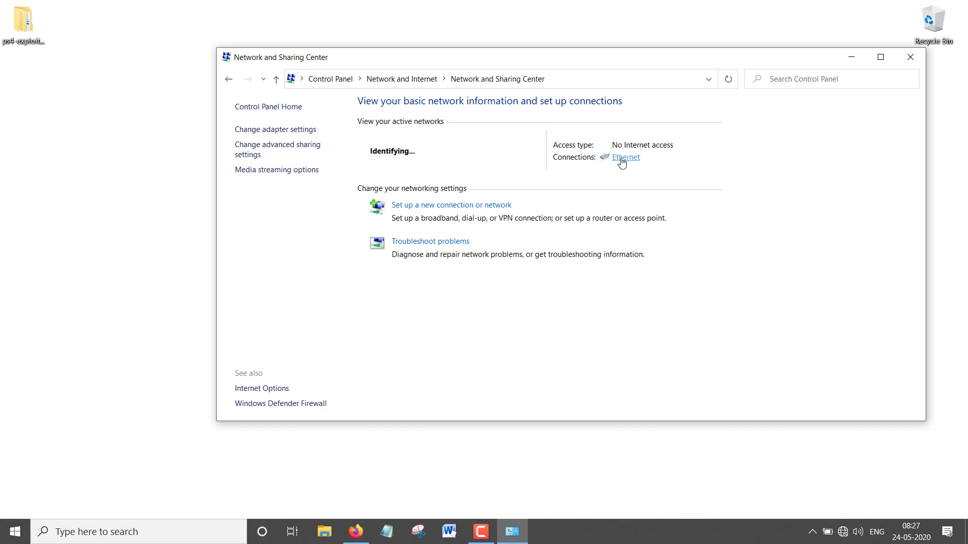
{"action": "mouse_move", "coordinate": [602, 163]}
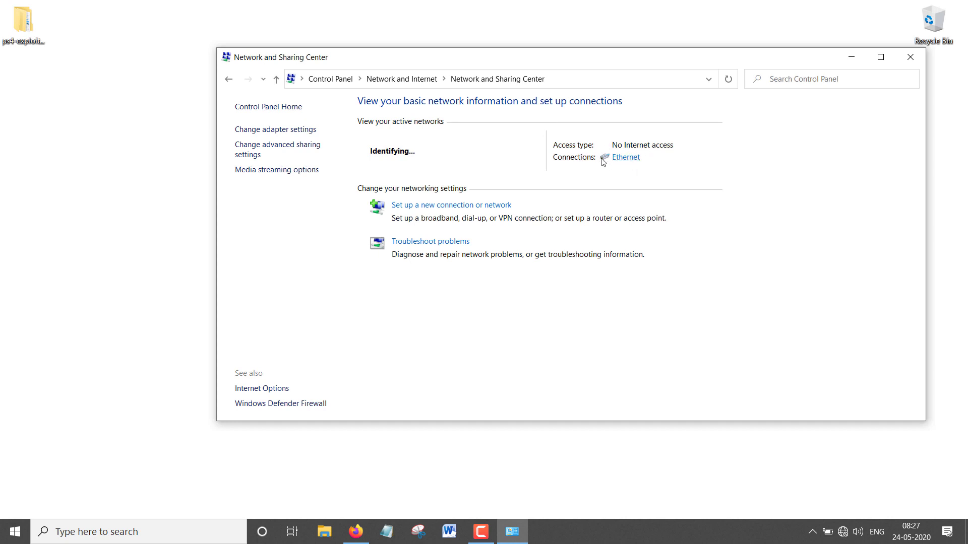
{"action": "mouse_move", "coordinate": [858, 442]}
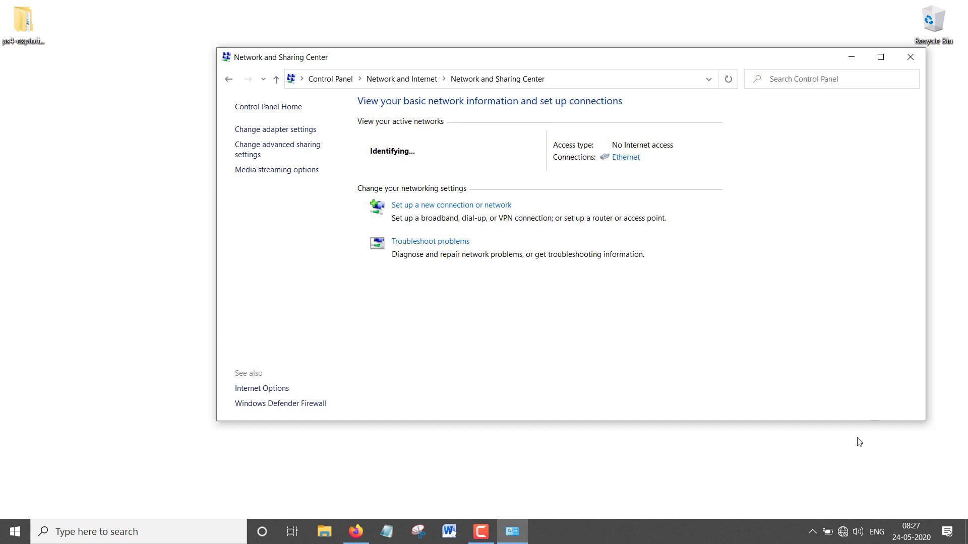
{"action": "left_click", "coordinate": [841, 531]}
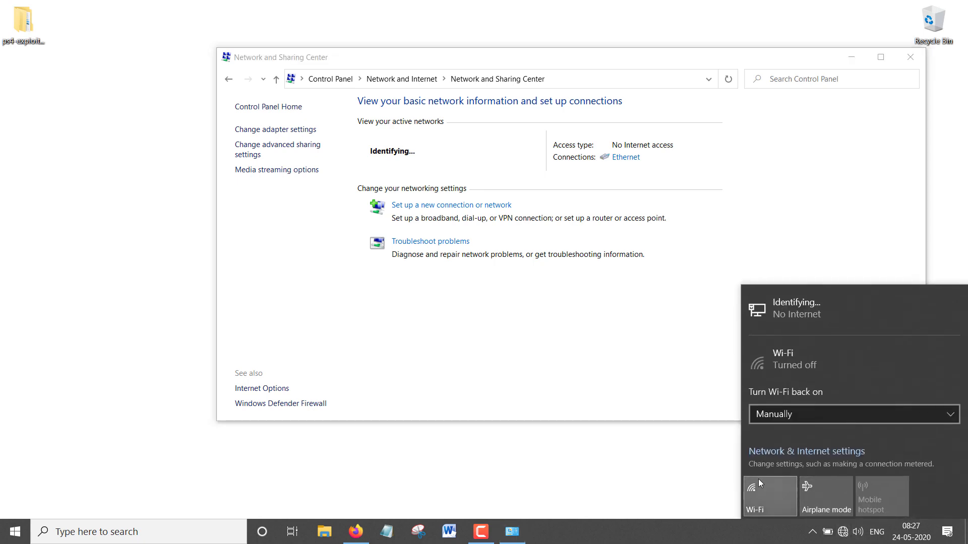
{"action": "left_click", "coordinate": [617, 181]}
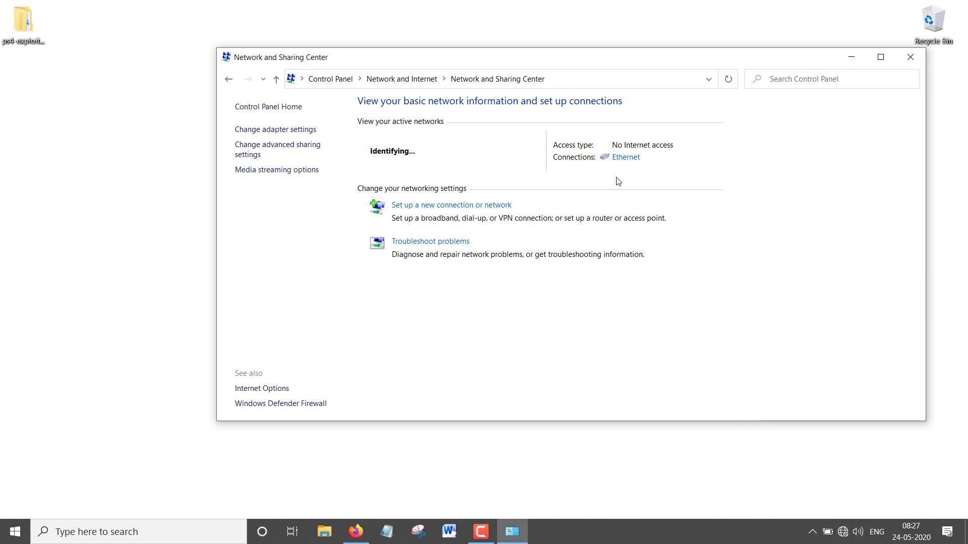
{"action": "left_click", "coordinate": [625, 157]}
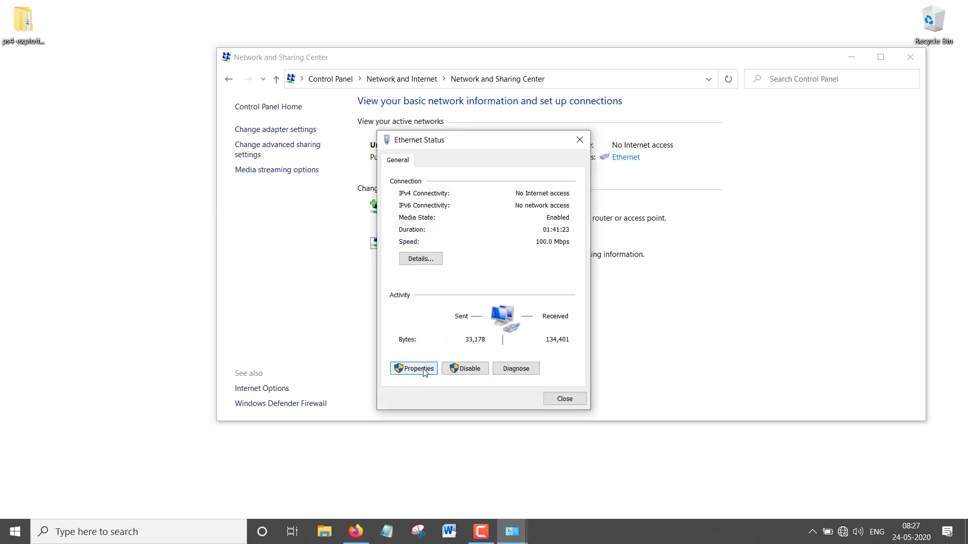
- Open Ethernet Properties, then the Internet Protocol Version 4 (TCP/IPv4) Properties dialog
{"action": "left_click", "coordinate": [413, 369]}
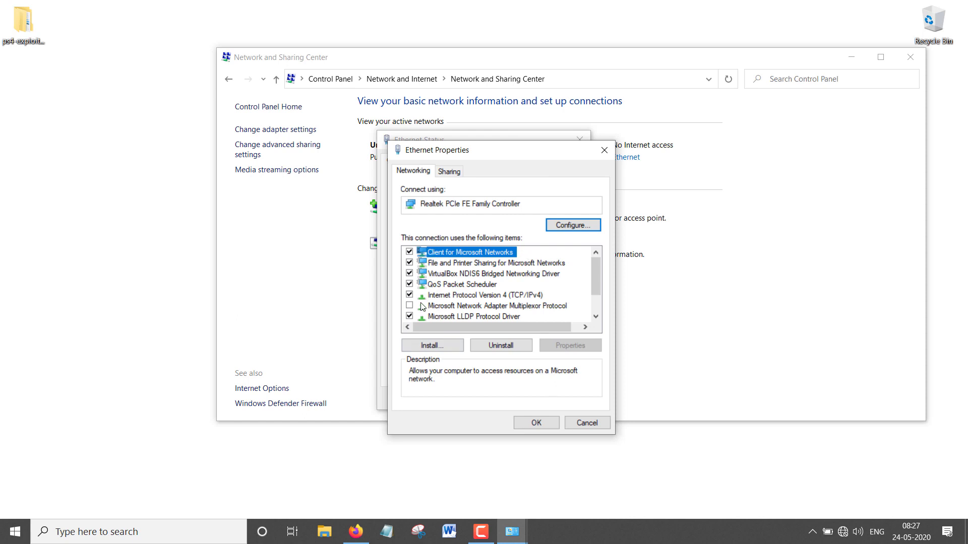
{"action": "mouse_move", "coordinate": [477, 302]}
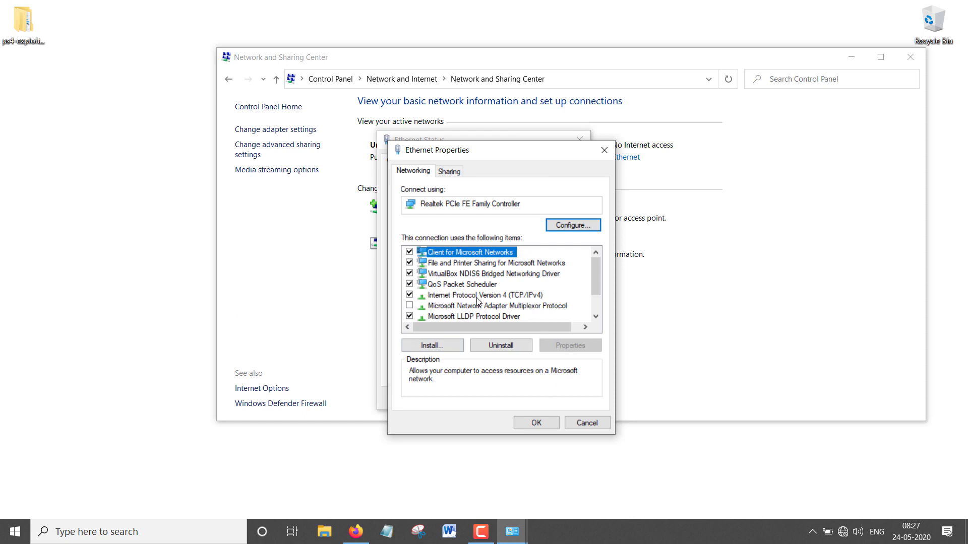
{"action": "mouse_move", "coordinate": [523, 301]}
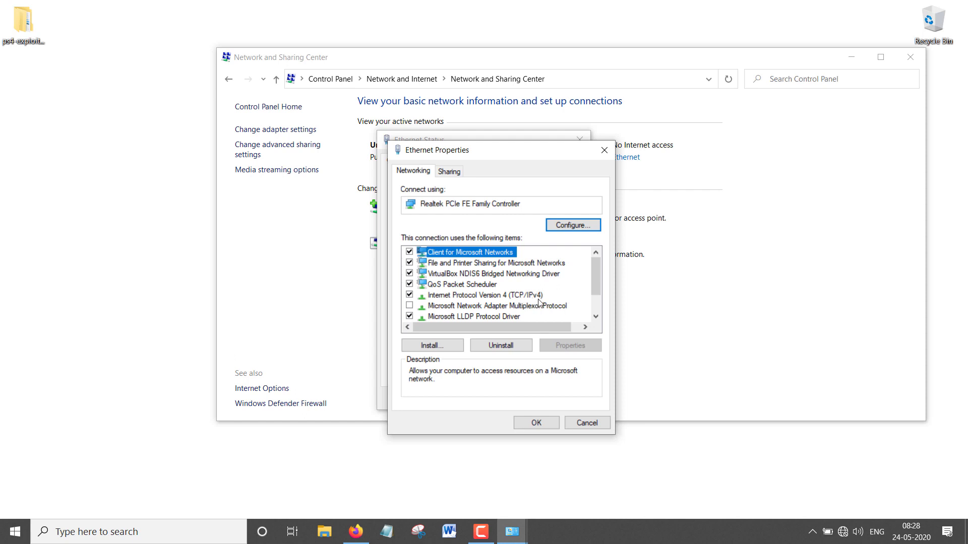
{"action": "left_click", "coordinate": [484, 295]}
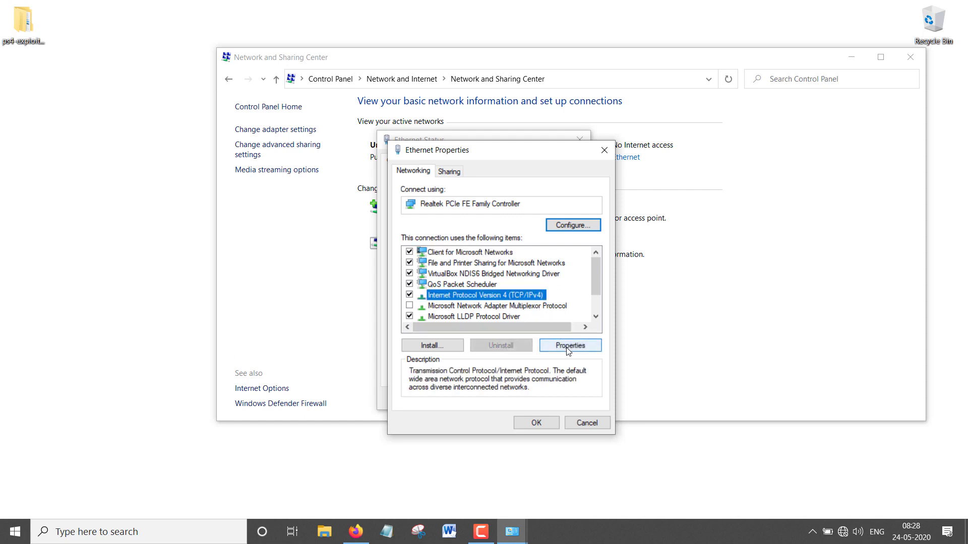
{"action": "left_click", "coordinate": [569, 345]}
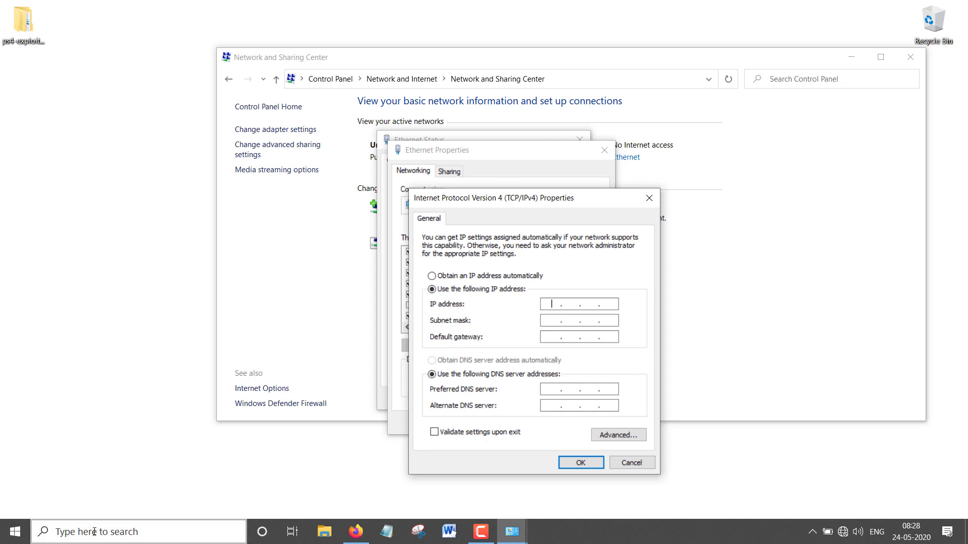
- Launch Command Prompt and run ipconfig to find the Ethernet IPv4 address 169.254.167.229
{"action": "type", "text": "cm"}
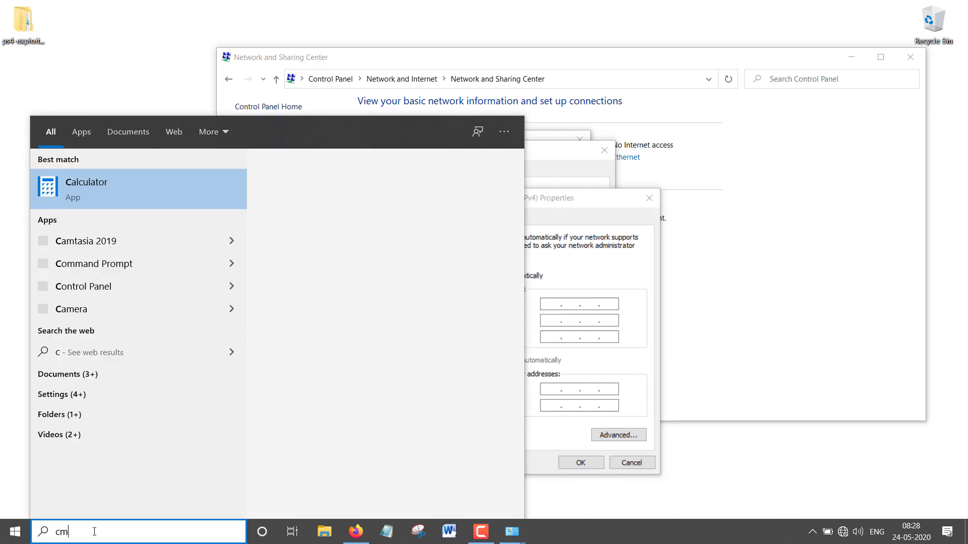
{"action": "left_click", "coordinate": [95, 263]}
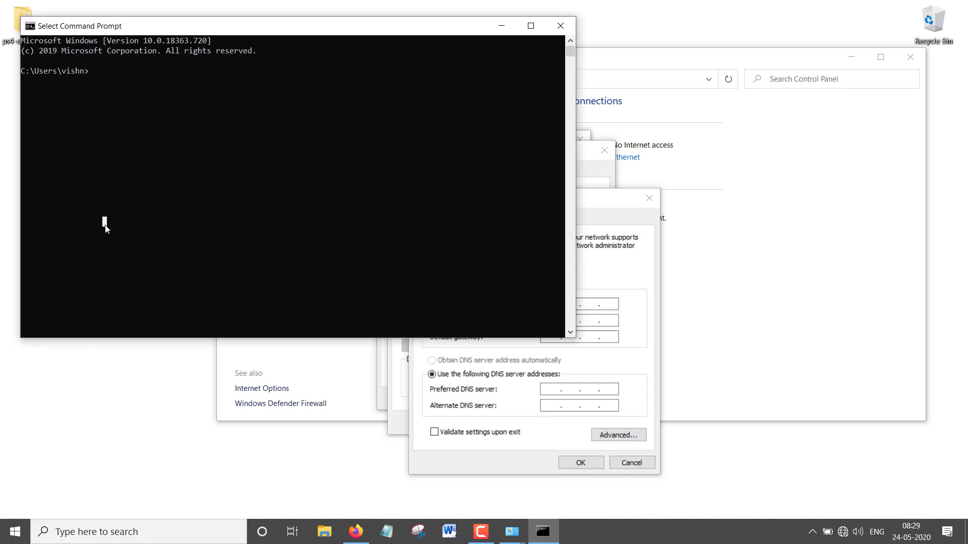
{"action": "type", "text": "ipc"}
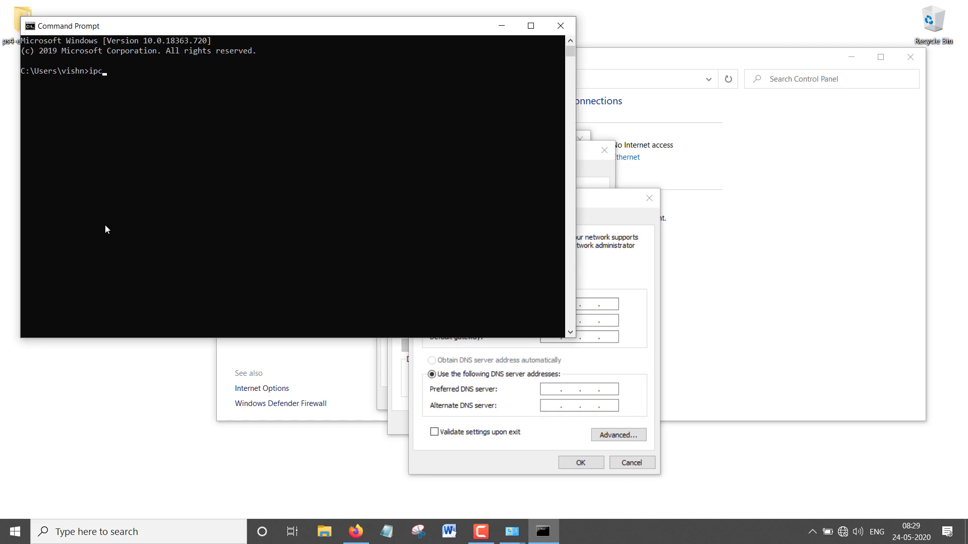
{"action": "type", "text": "onfig"}
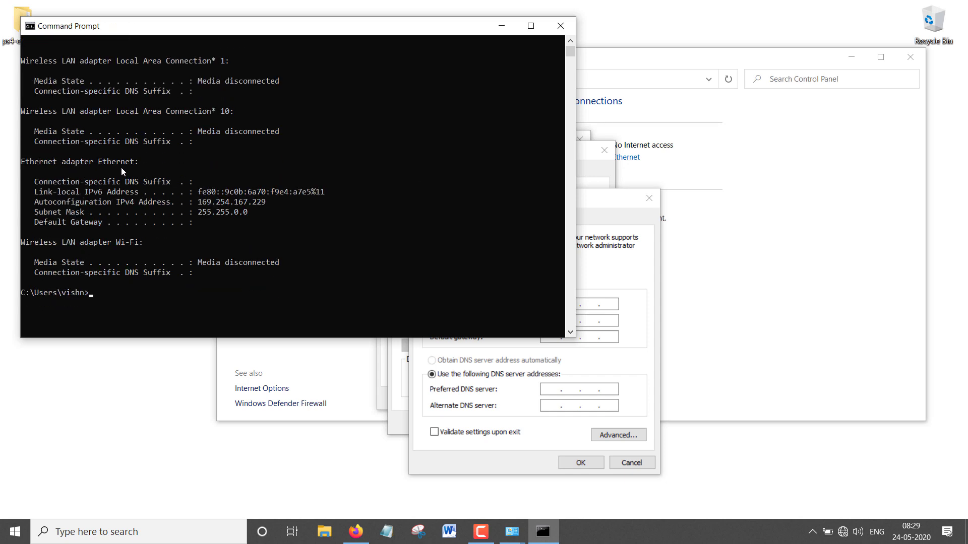
{"action": "mouse_move", "coordinate": [142, 167]}
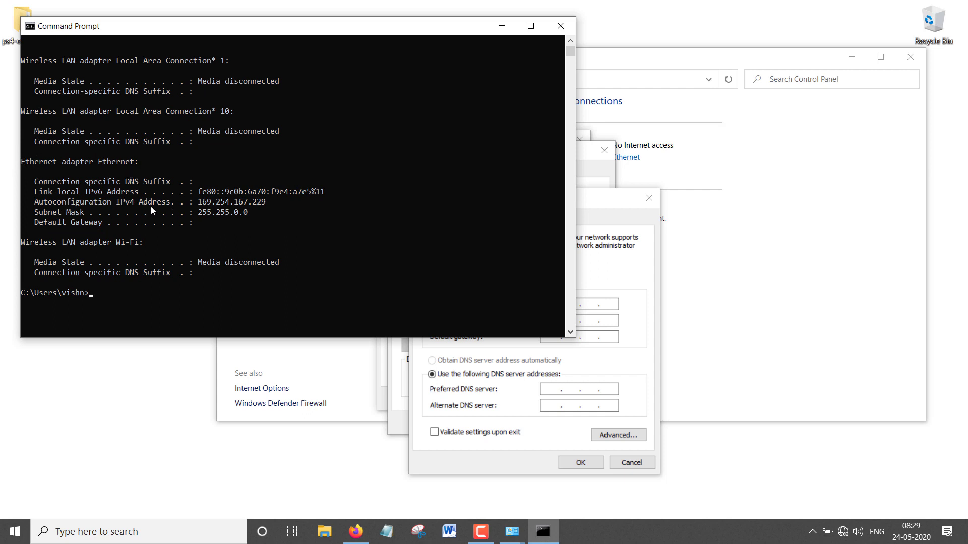
{"action": "mouse_move", "coordinate": [99, 208]}
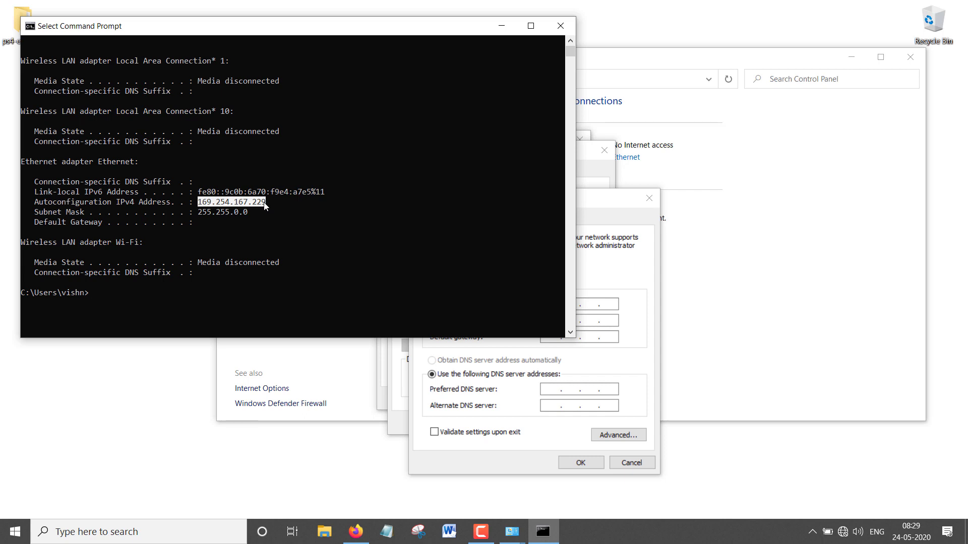
- Set static IP 169.254.167.229, mask 255.255.0.0, gateway and DNS 192.168.1.1, then OK
{"action": "left_click", "coordinate": [432, 276]}
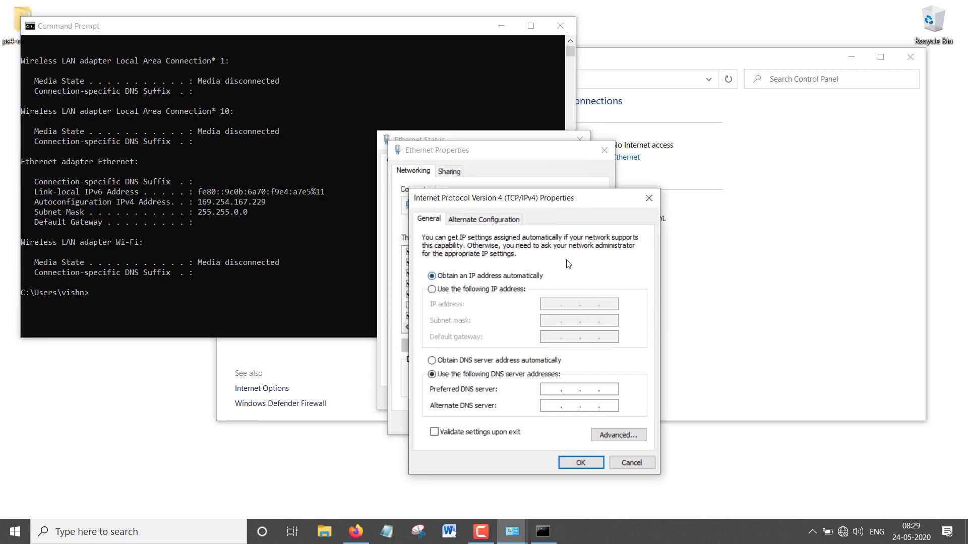
{"action": "left_click", "coordinate": [432, 290]}
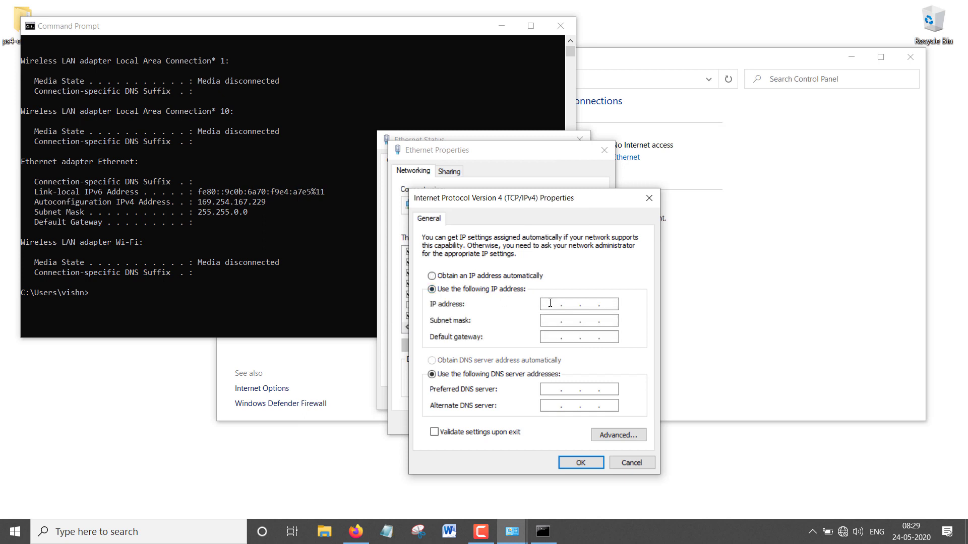
{"action": "left_click", "coordinate": [549, 303]}
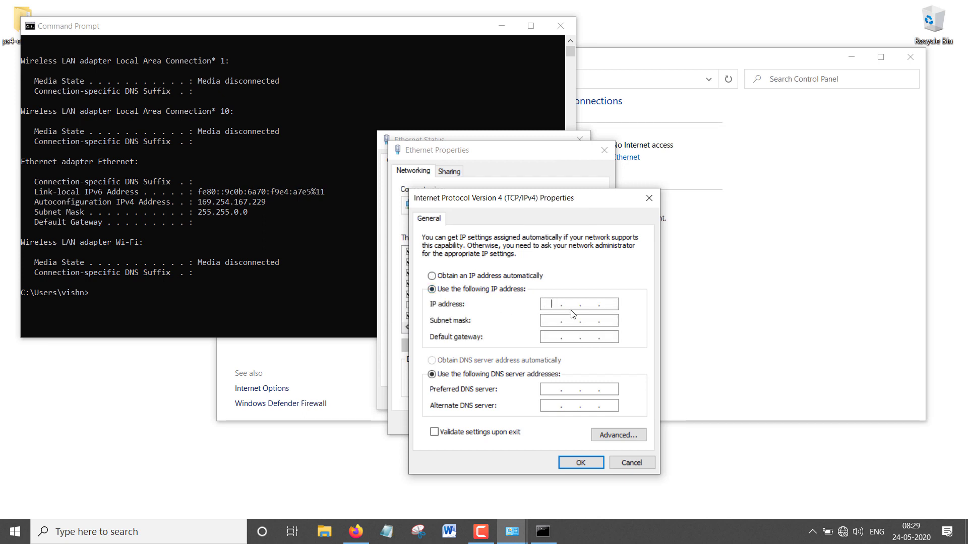
{"action": "type", "text": "169.254.167.229"}
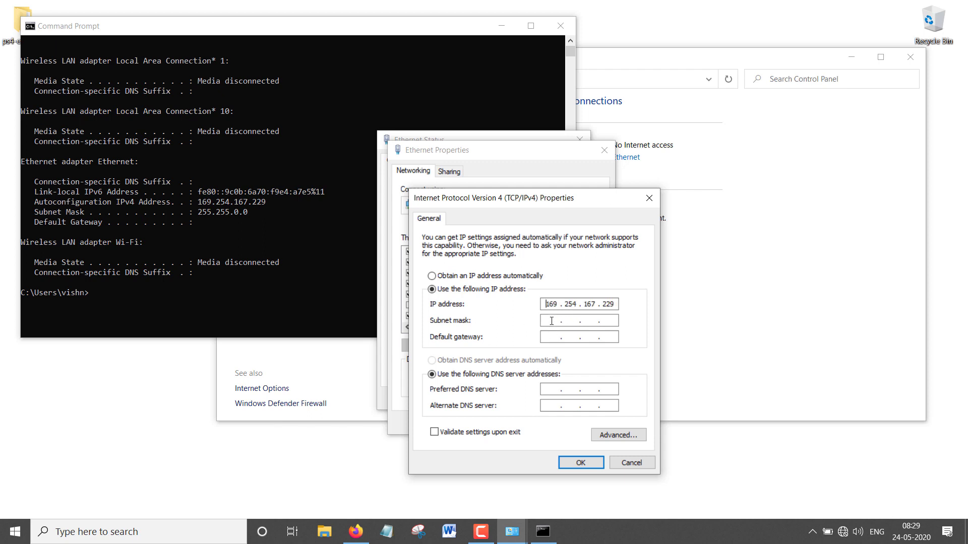
{"action": "type", "text": "255.255.0.0"}
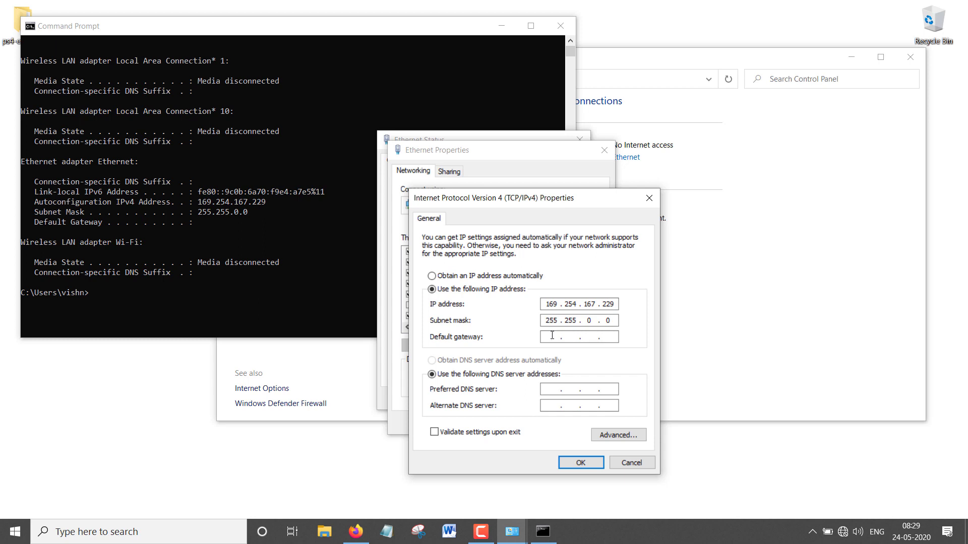
{"action": "type", "text": "192 . . ."}
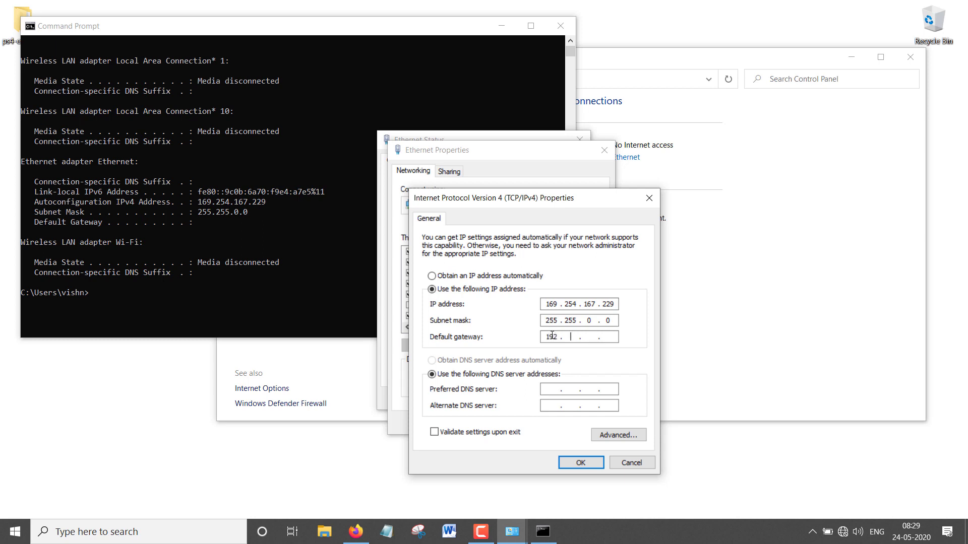
{"action": "type", "text": "168"}
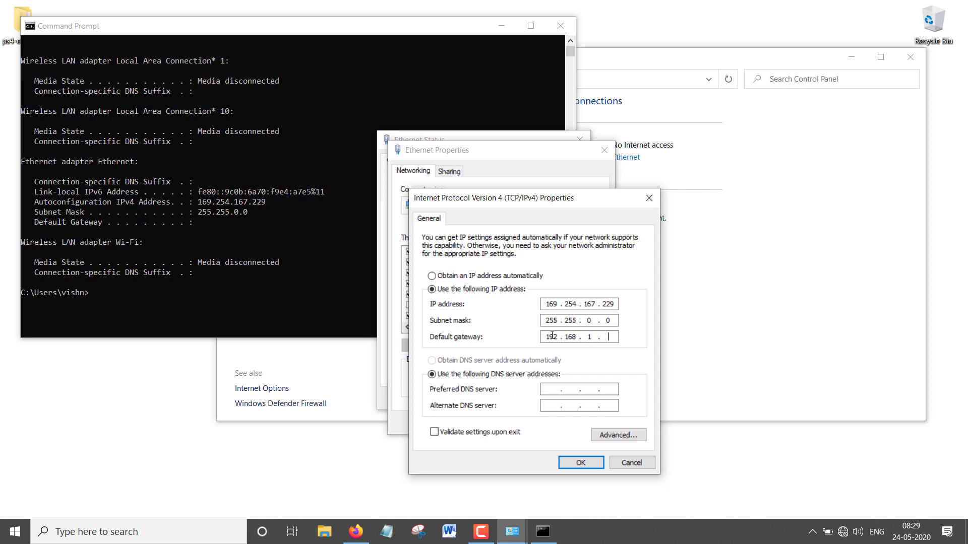
{"action": "type", "text": "1"}
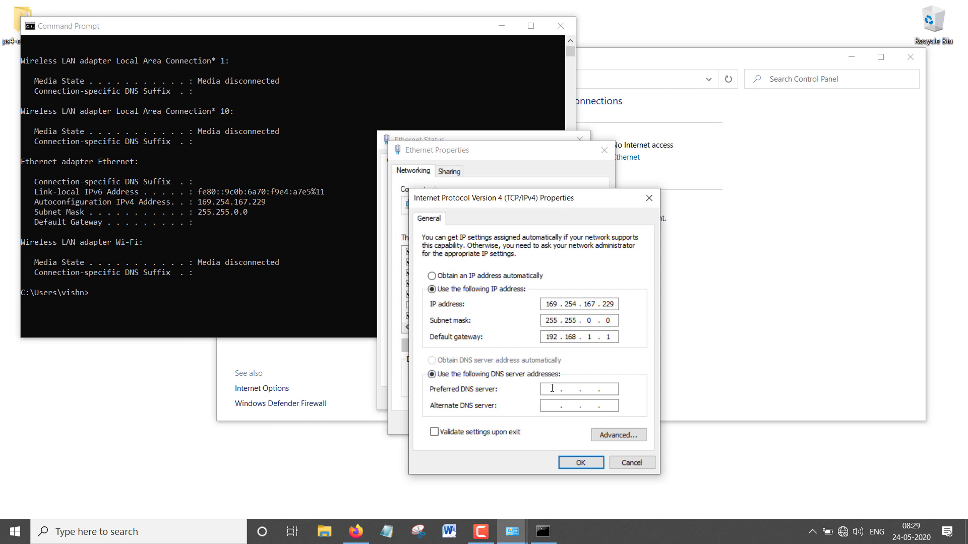
{"action": "type", "text": "192"}
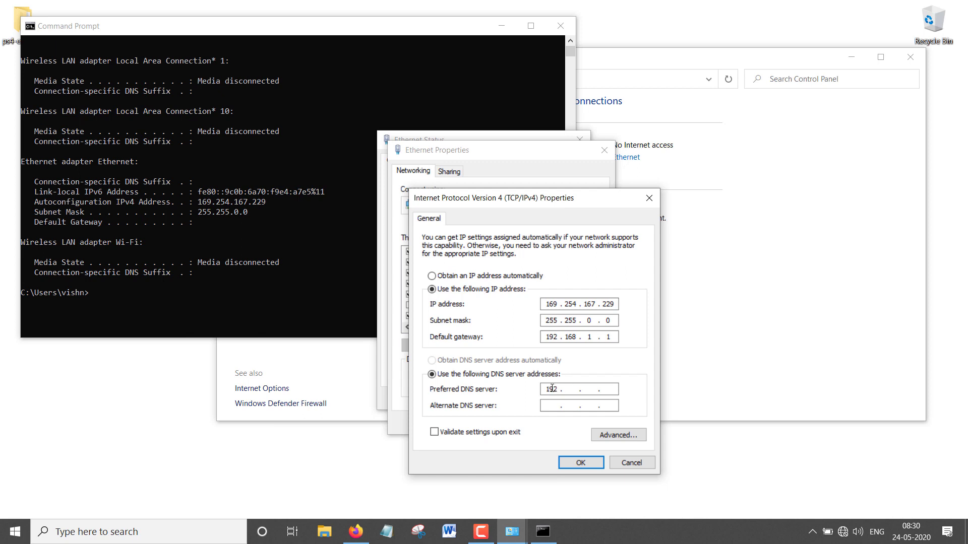
{"action": "type", "text": "168"}
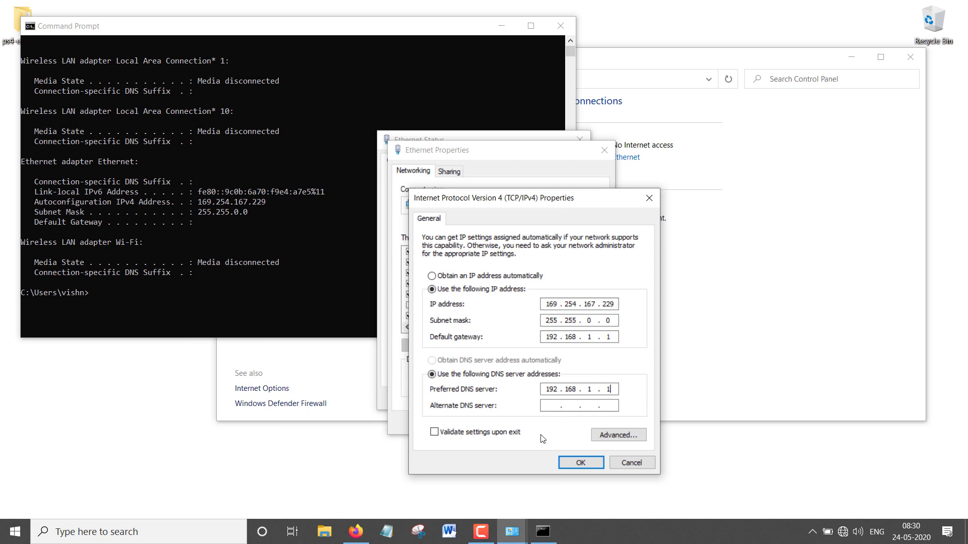
{"action": "left_click", "coordinate": [580, 462]}
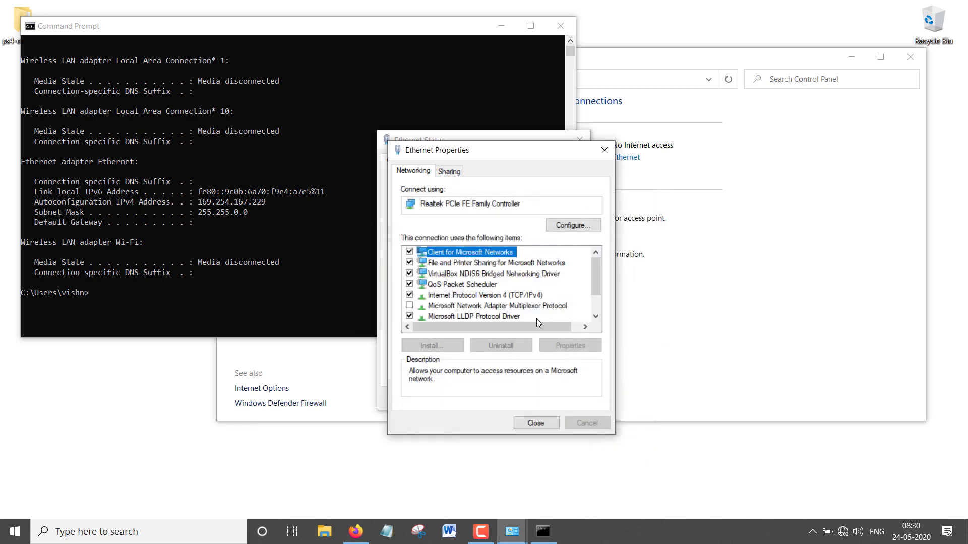
- Dismiss the Ethernet Properties and Status dialogs and close Network and Sharing Center
{"action": "left_click", "coordinate": [534, 423]}
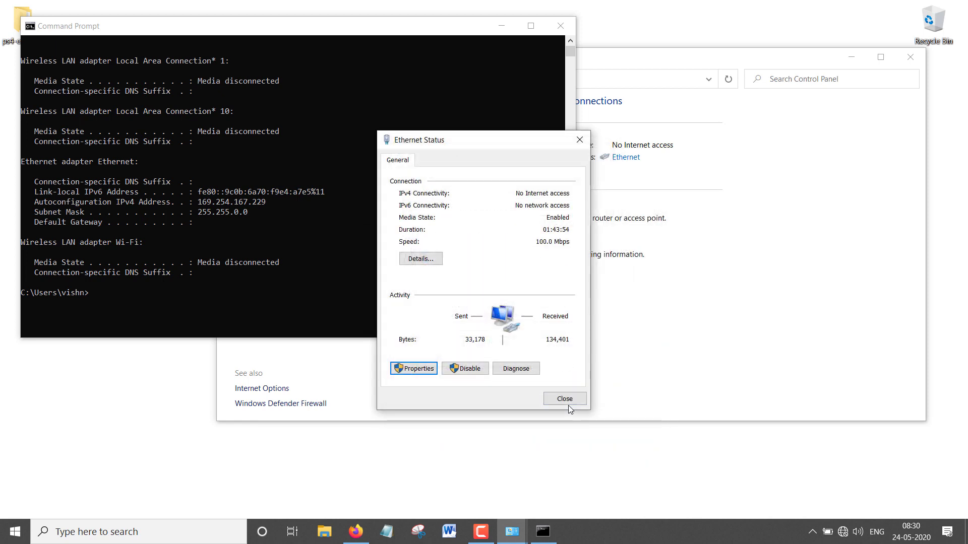
{"action": "left_click", "coordinate": [563, 398]}
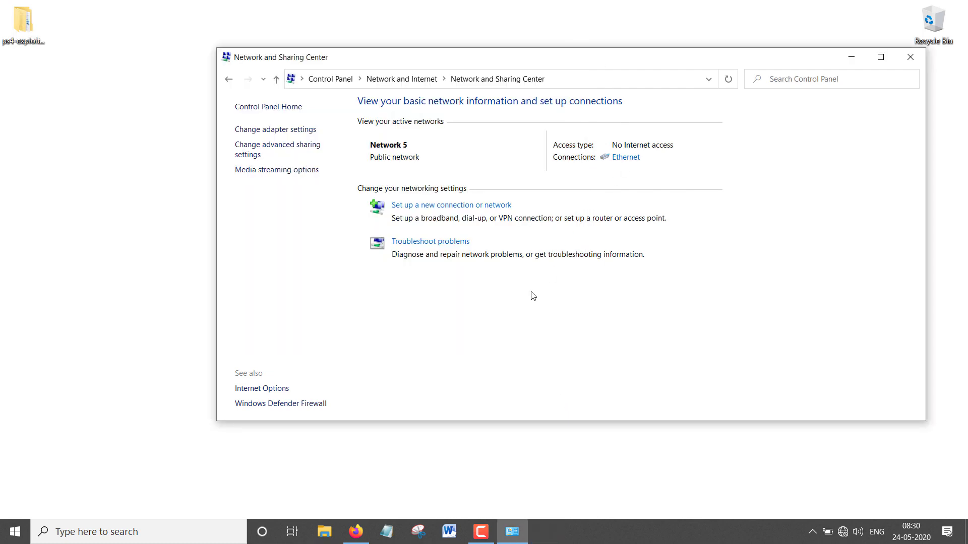
{"action": "left_click", "coordinate": [909, 57]}
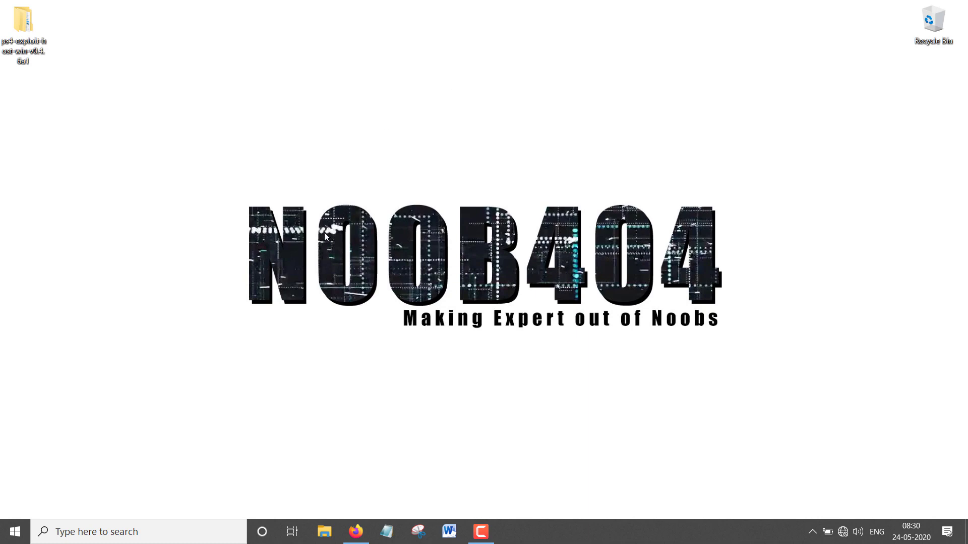
- Open the ps4-exploit-host-win-v0.4.6a1 zip on the desktop and its ps4-exploit-host folder
{"action": "left_click", "coordinate": [23, 24]}
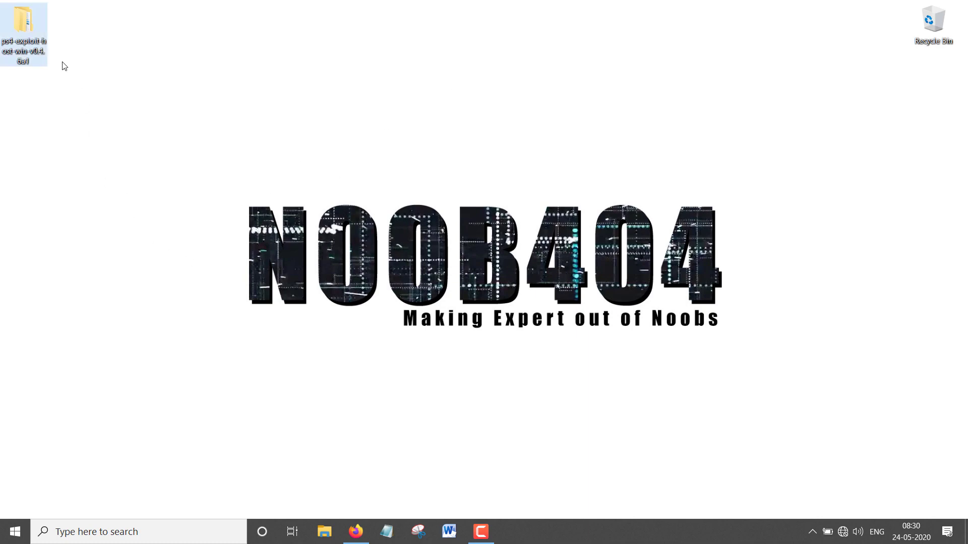
{"action": "double_click", "coordinate": [24, 33]}
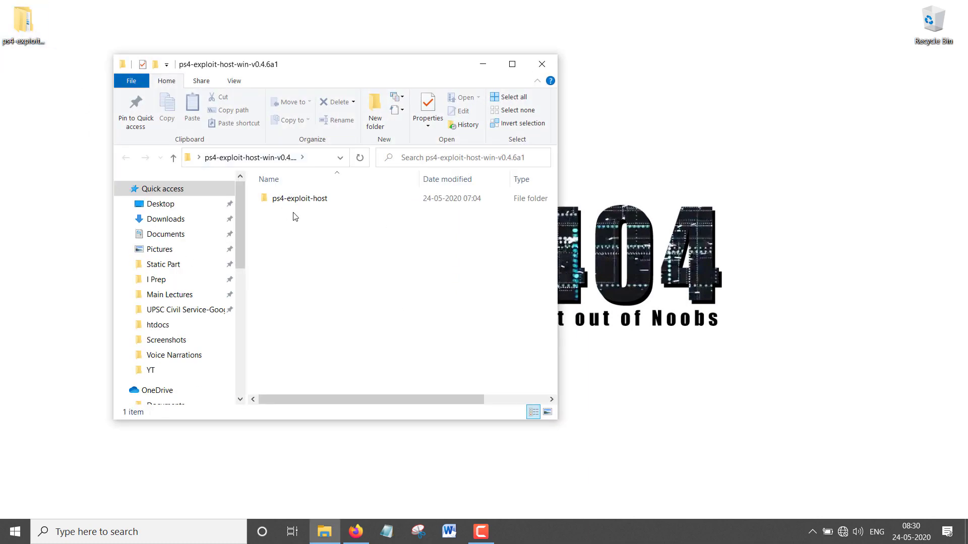
{"action": "double_click", "coordinate": [299, 198]}
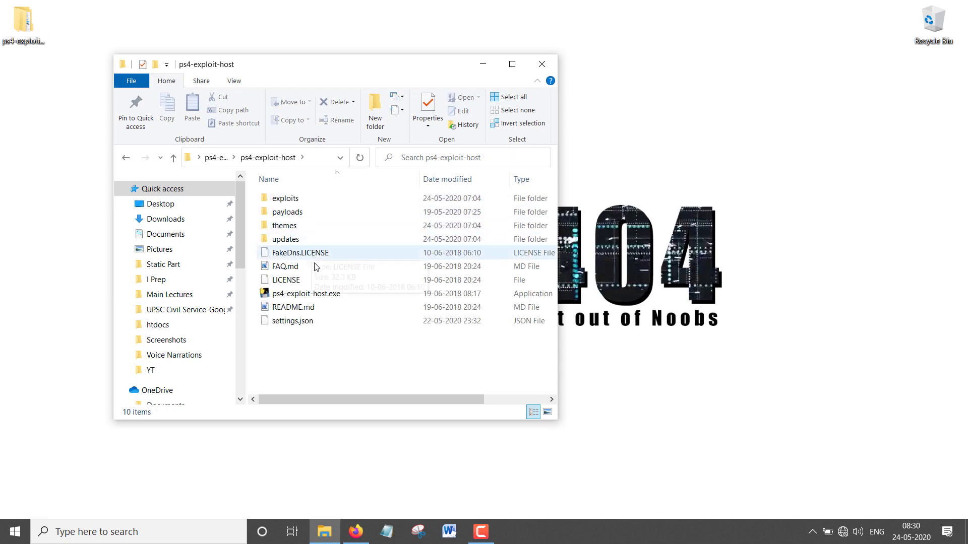
- Launch ps4-exploit-host.exe so DNS and HTTP servers start on 169.254.167.229
{"action": "double_click", "coordinate": [307, 293]}
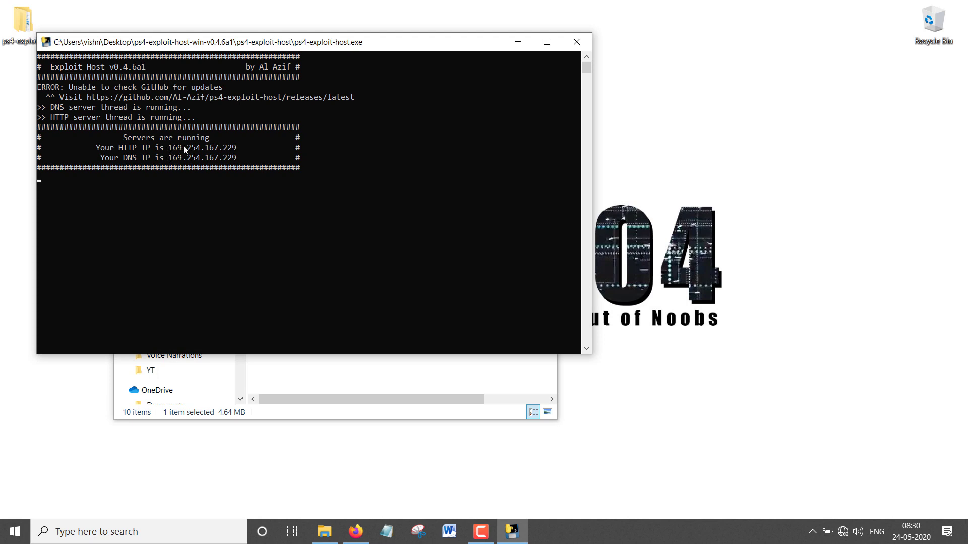
{"action": "mouse_move", "coordinate": [165, 167]}
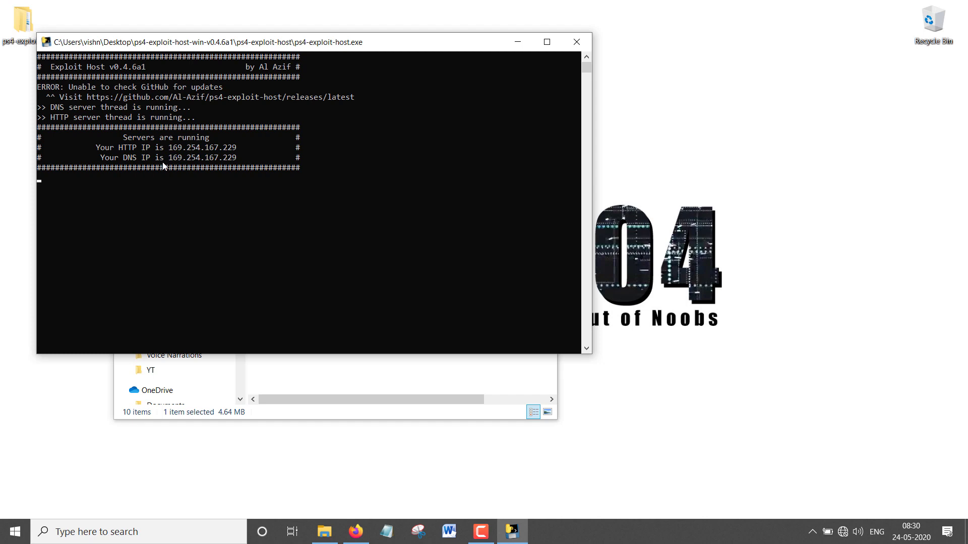
{"action": "mouse_move", "coordinate": [129, 179]}
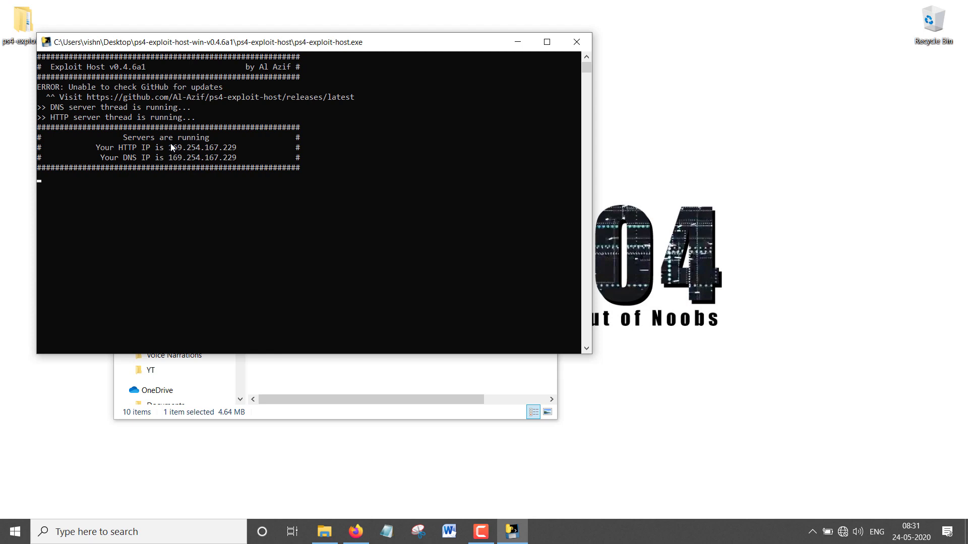
{"action": "mouse_move", "coordinate": [181, 143]}
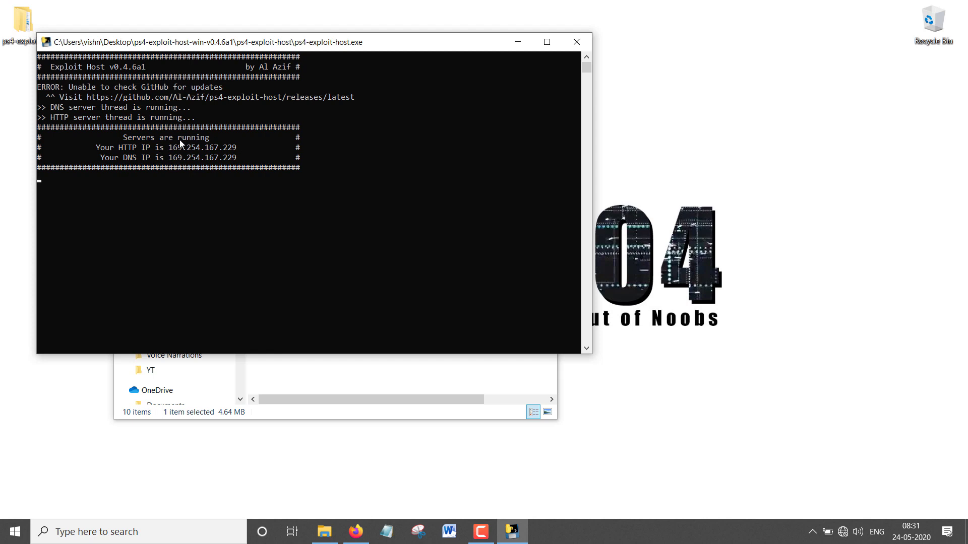
{"action": "mouse_move", "coordinate": [176, 141]}
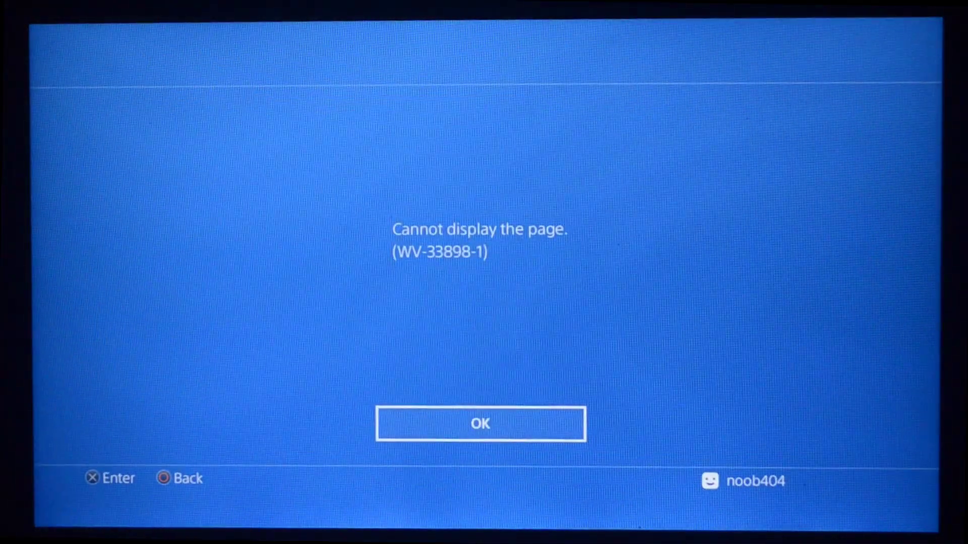
- Dismiss the WV-33898-1 page error, open the User's Guide, and bring up browser options
{"action": "left_click", "coordinate": [480, 424]}
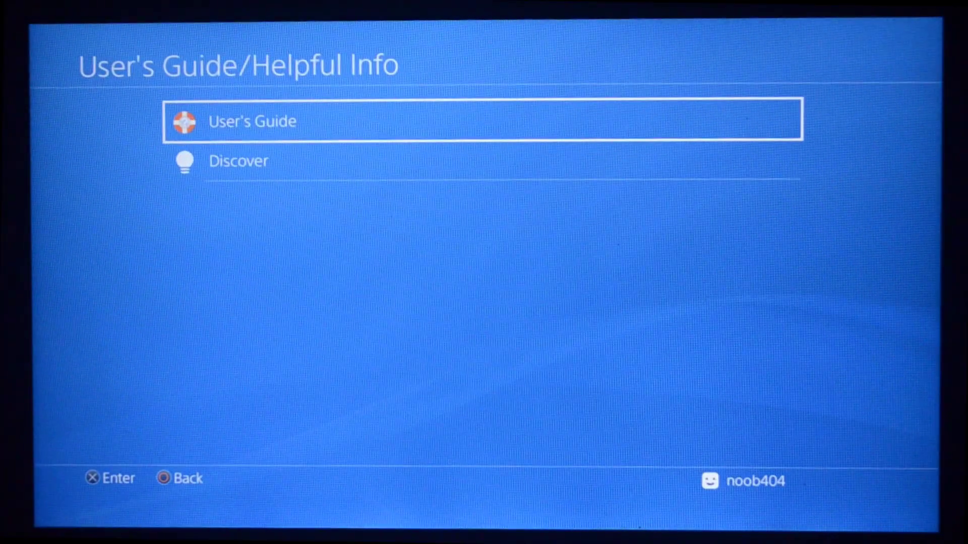
{"action": "left_click", "coordinate": [483, 120]}
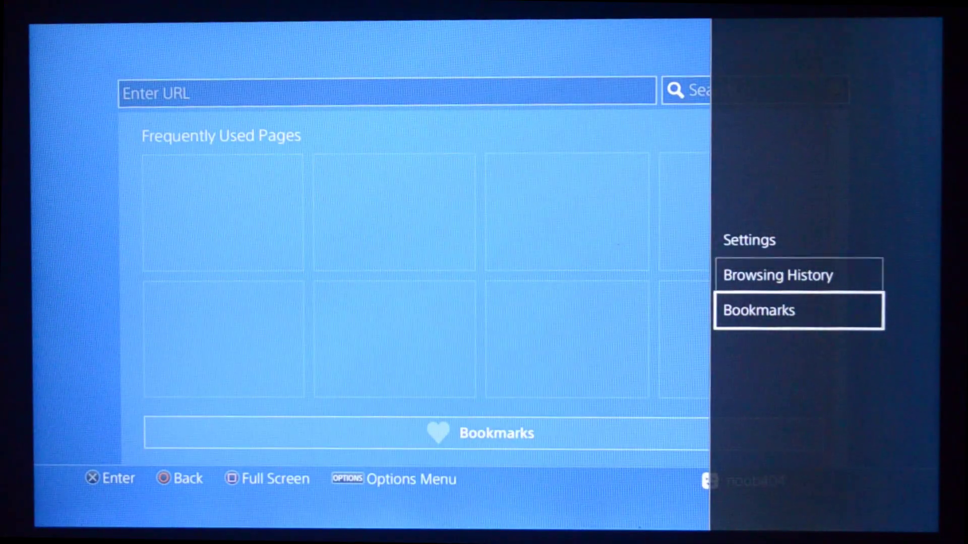
{"action": "left_click", "coordinate": [777, 275]}
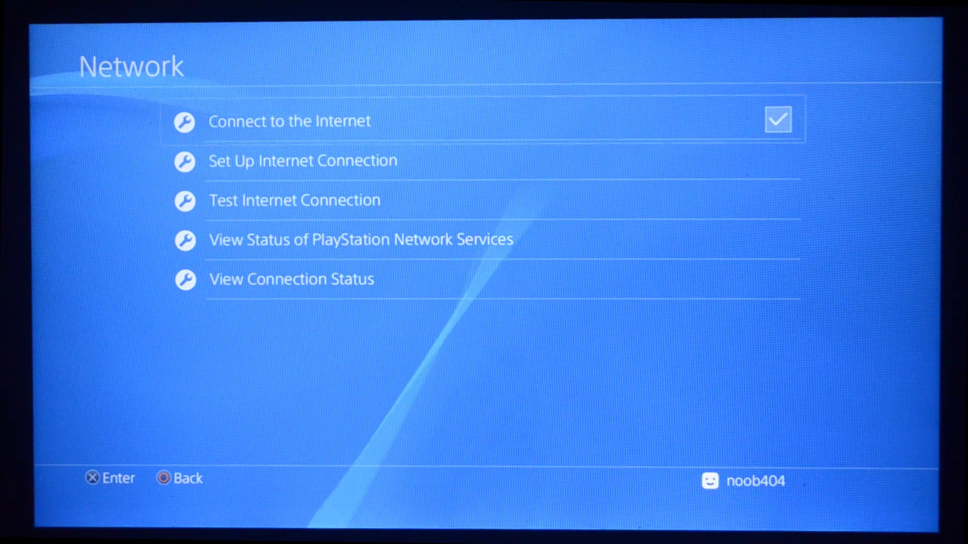
- Start Set Up Internet Connection and choose Manual IP address settings
{"action": "left_click", "coordinate": [302, 160]}
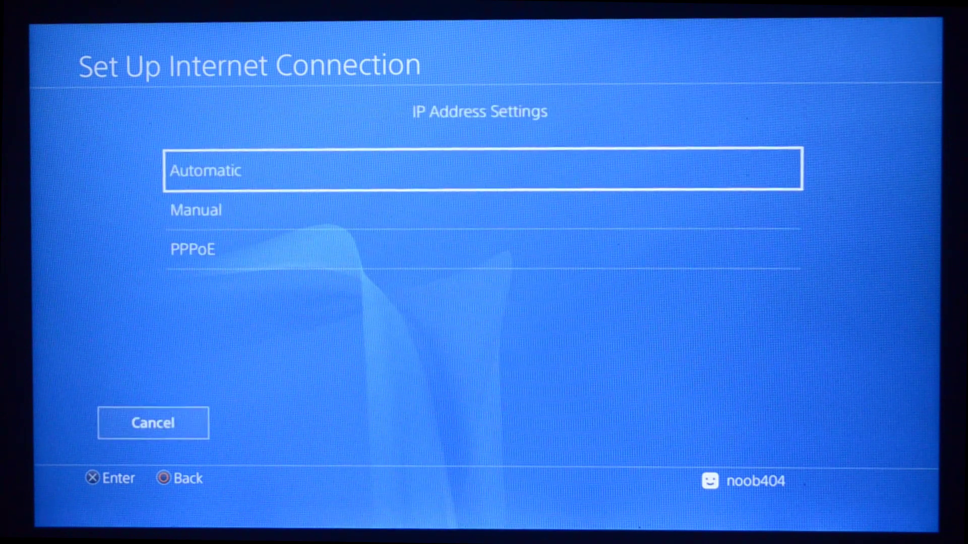
{"action": "key", "text": "down"}
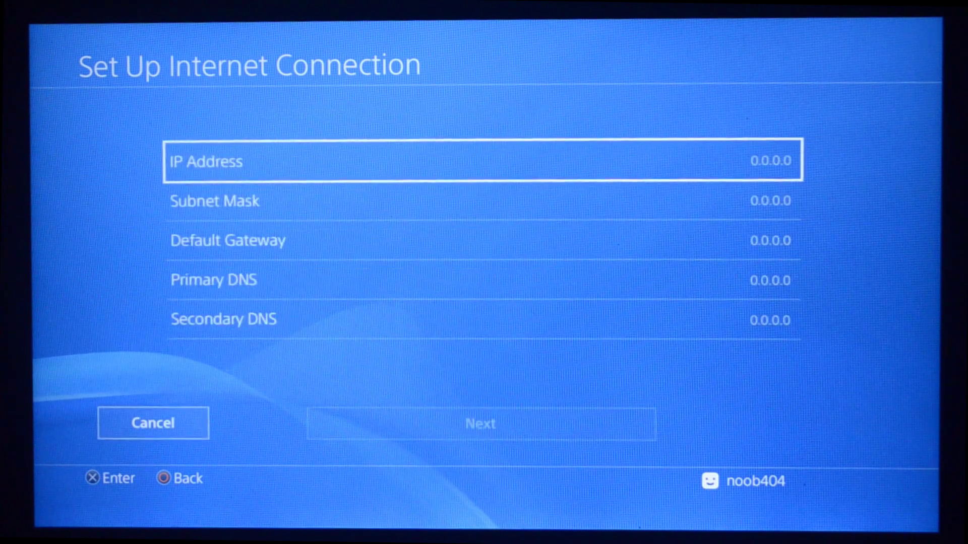
- Enter 192.168.1.1 as the console IP address and 255.255.0.0 as subnet mask
{"action": "key", "text": "Down"}
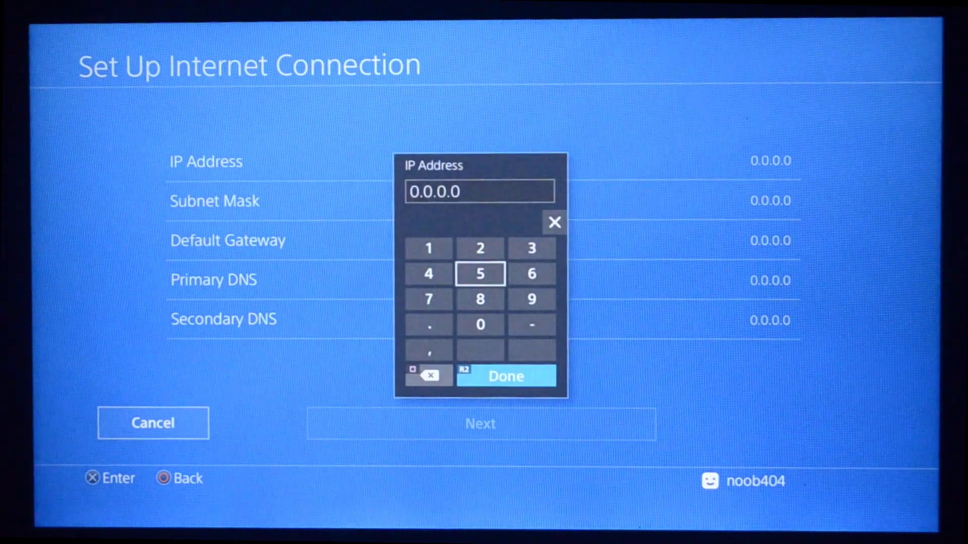
{"action": "left_click", "coordinate": [428, 247]}
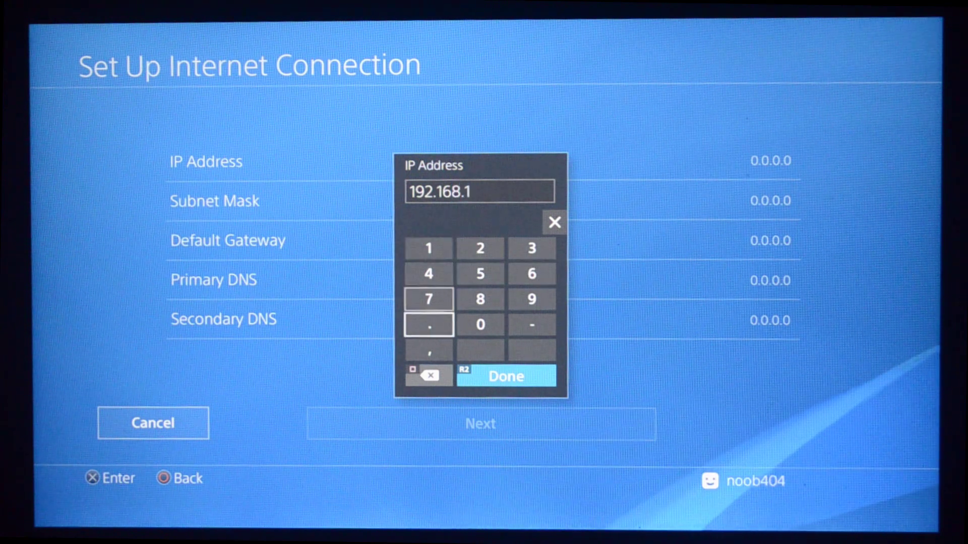
{"action": "left_click", "coordinate": [428, 247]}
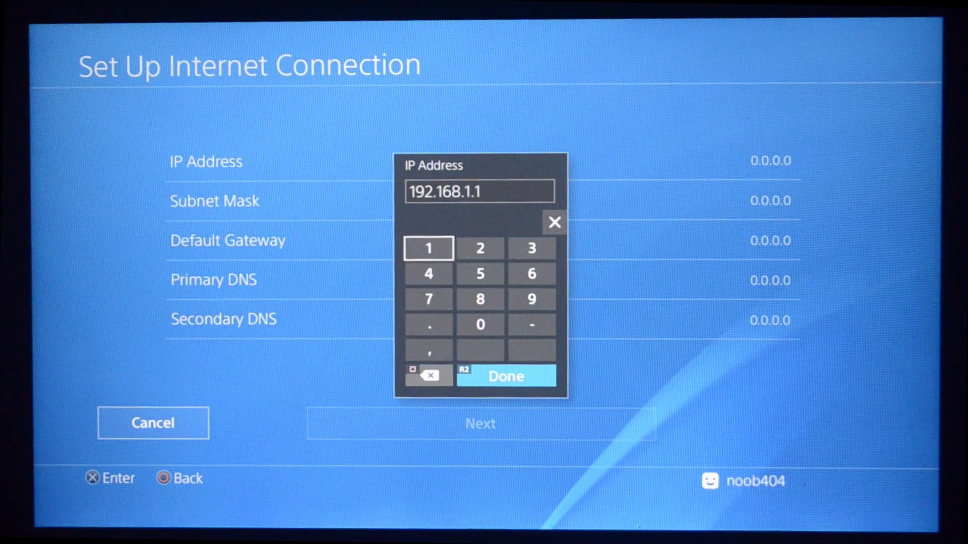
{"action": "left_click", "coordinate": [504, 375]}
{"action": "type", "text": "255.255.0."}
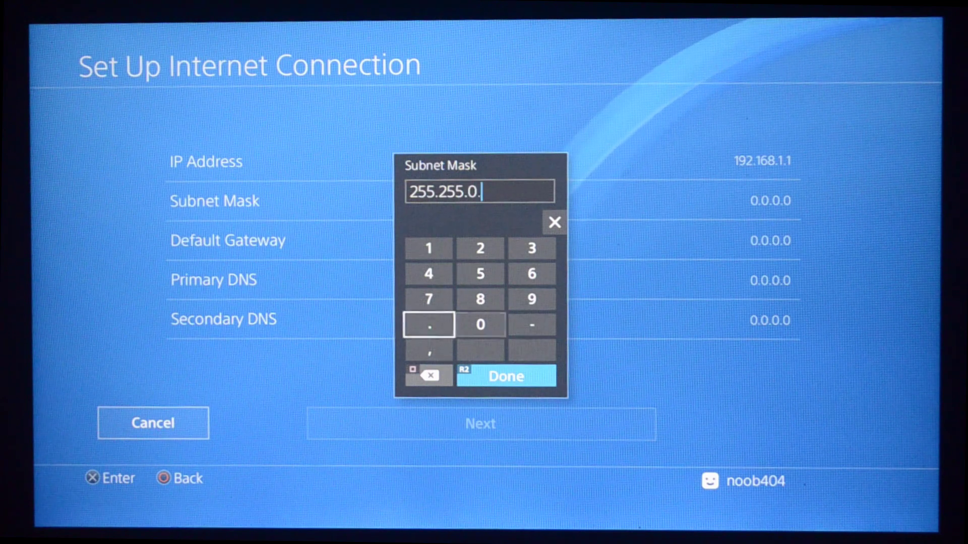
{"action": "left_click", "coordinate": [505, 375]}
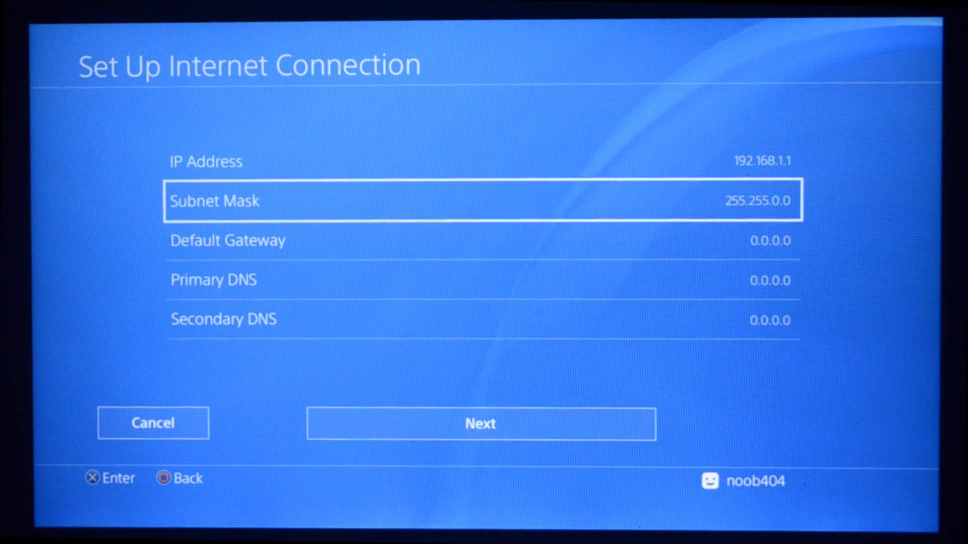
- Enter and confirm 192.168.1.1 as the PS4 default gateway
{"action": "left_click", "coordinate": [228, 240]}
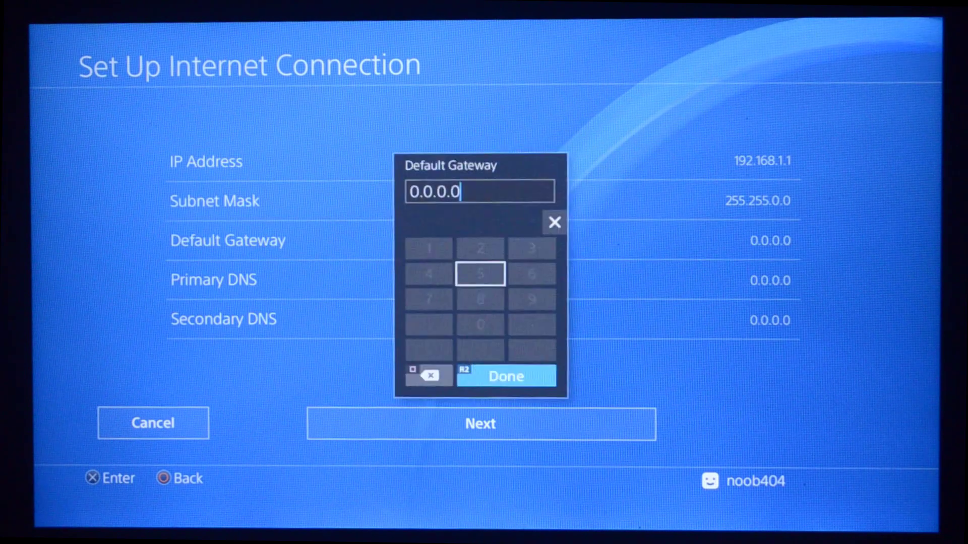
{"action": "left_click", "coordinate": [429, 248]}
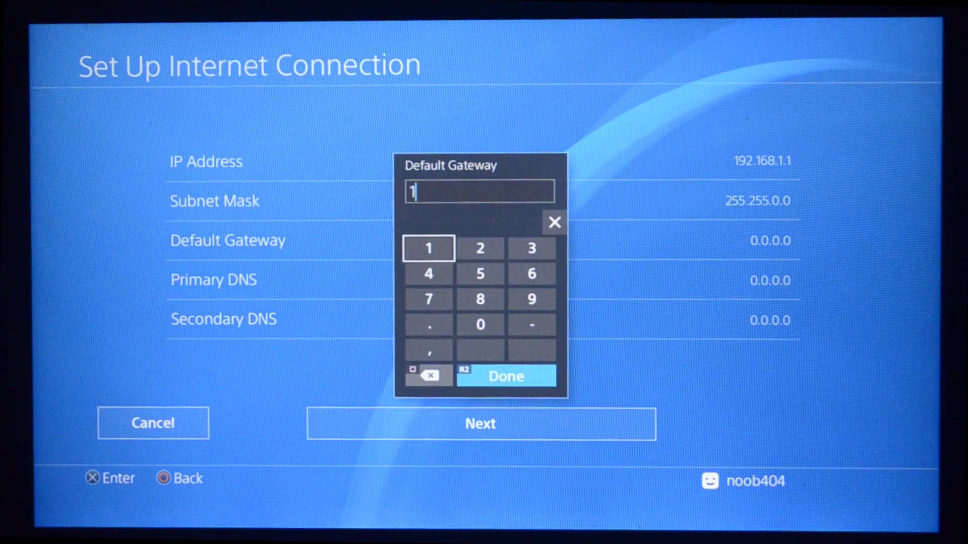
{"action": "left_click", "coordinate": [479, 248]}
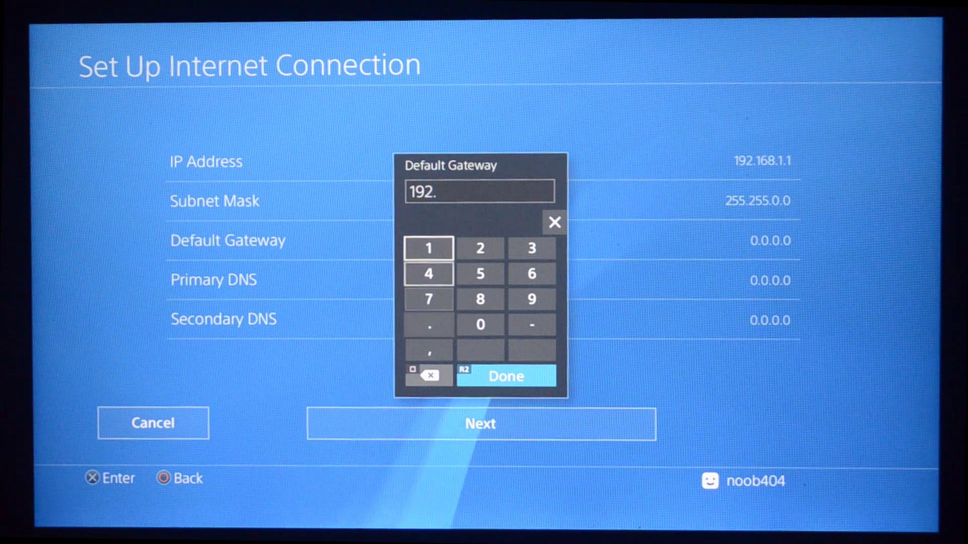
{"action": "left_click", "coordinate": [529, 299]}
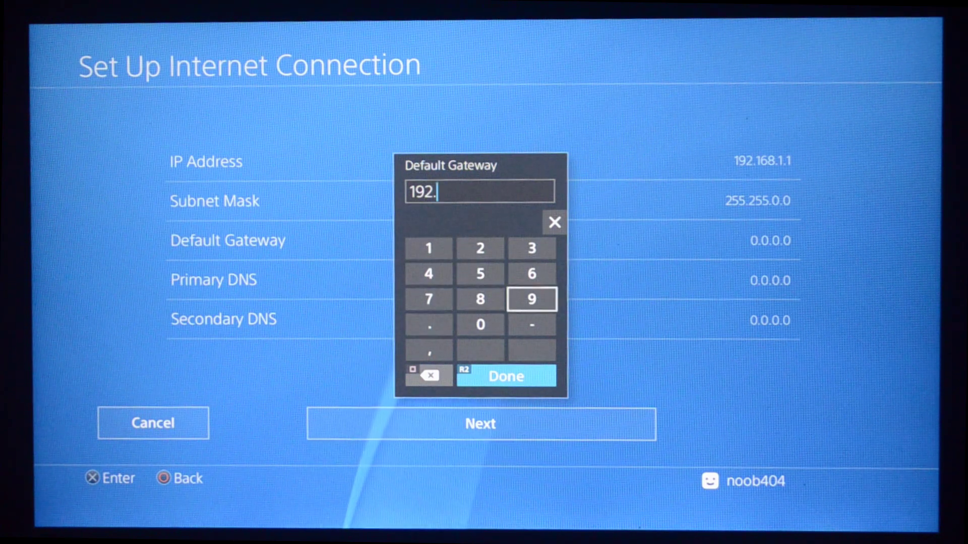
{"action": "left_click", "coordinate": [531, 273]}
{"action": "type", "text": "168.1.1"}
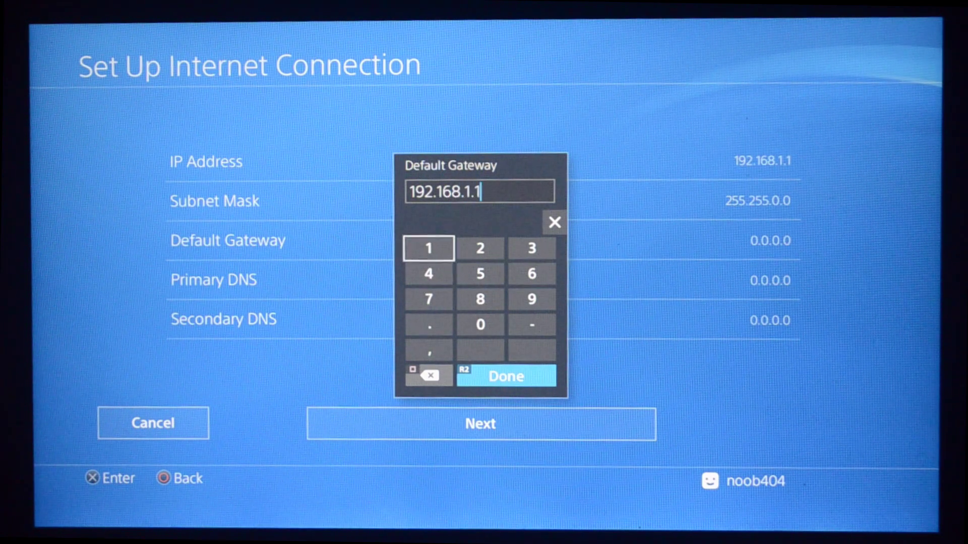
{"action": "left_click", "coordinate": [504, 375]}
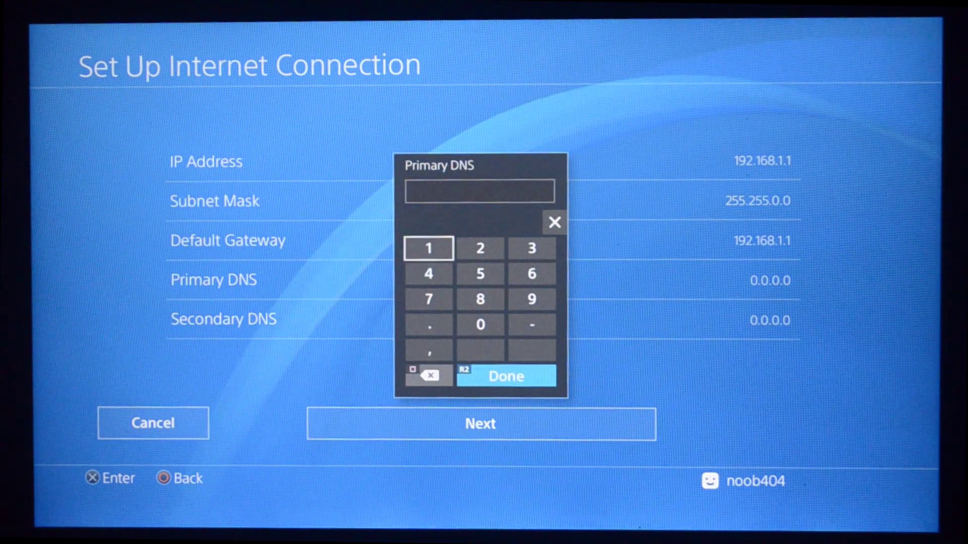
- Enter 169.254.167.229 as the primary DNS
{"action": "left_click", "coordinate": [427, 247]}
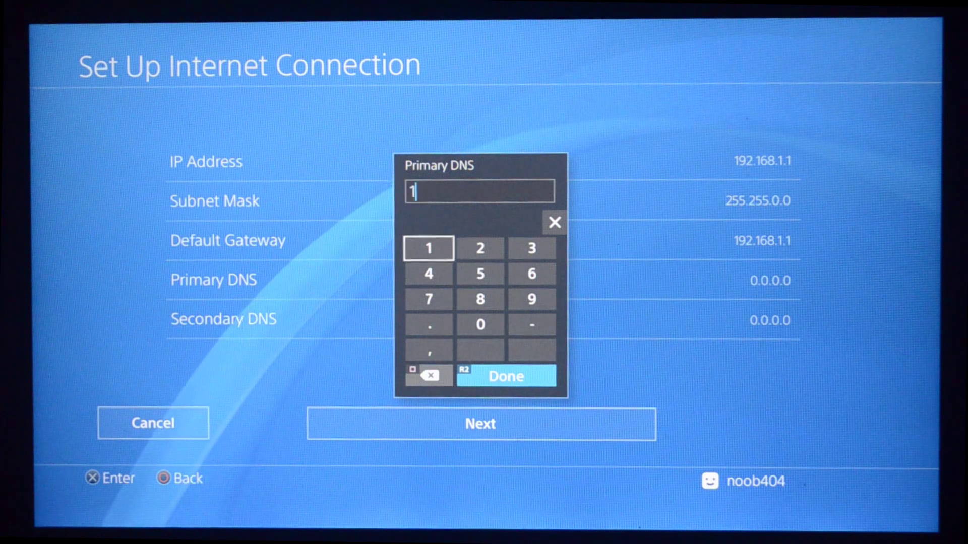
{"action": "left_click", "coordinate": [428, 300]}
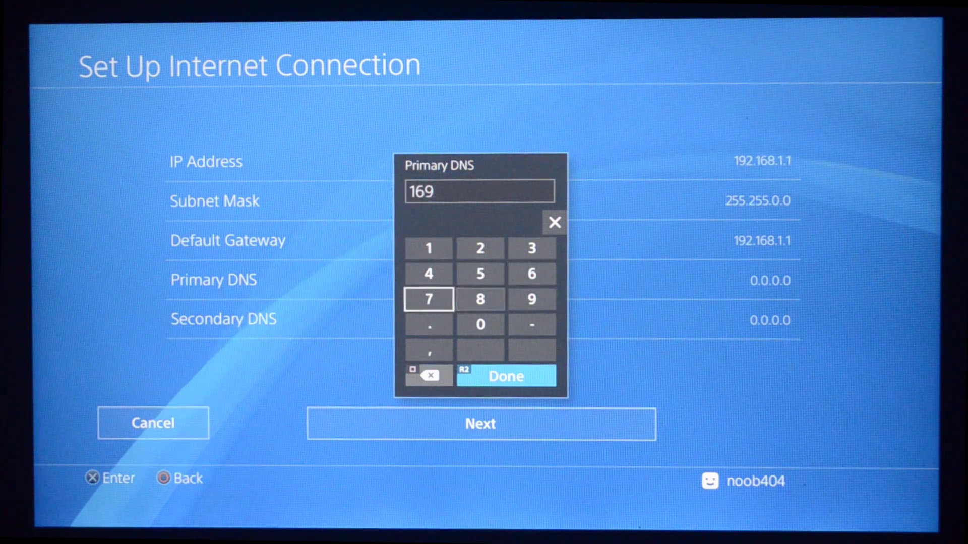
{"action": "left_click", "coordinate": [479, 247]}
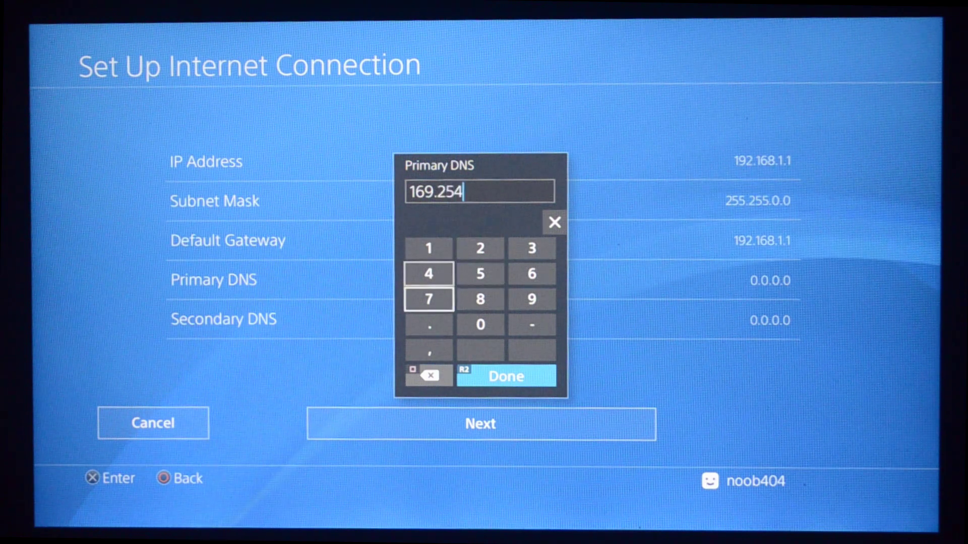
{"action": "left_click", "coordinate": [428, 248]}
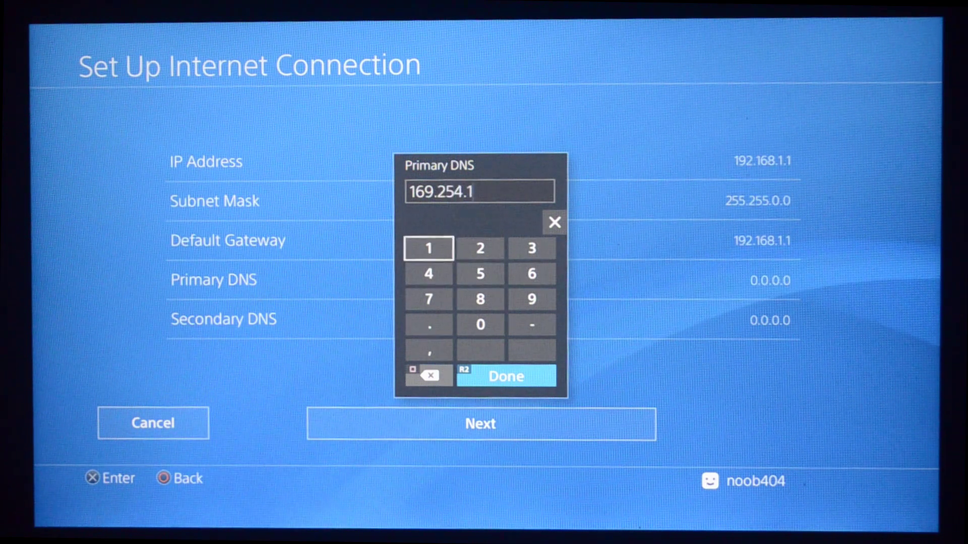
{"action": "left_click", "coordinate": [428, 273]}
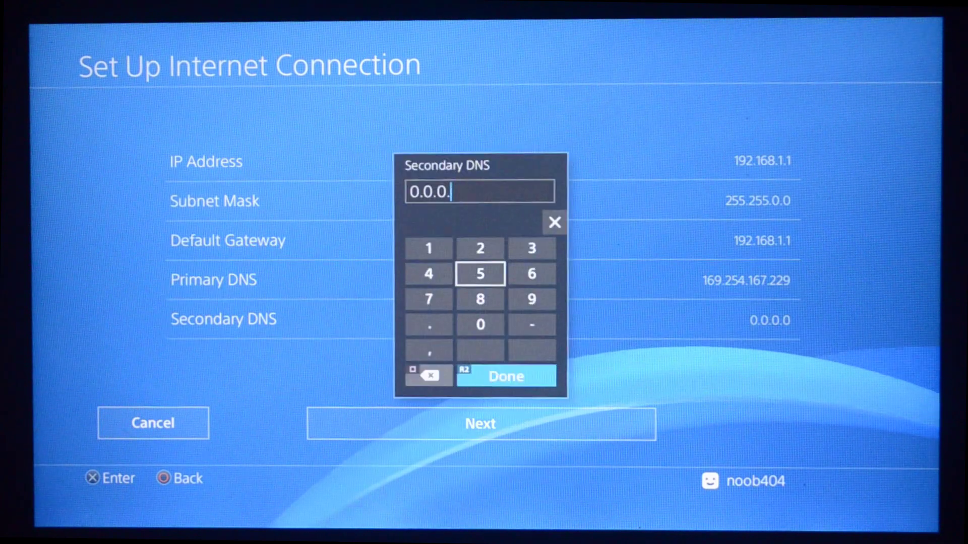
- Enter and confirm 169.254.167.229 as the secondary DNS
{"action": "left_click", "coordinate": [428, 248]}
{"action": "type", "text": "169.2"}
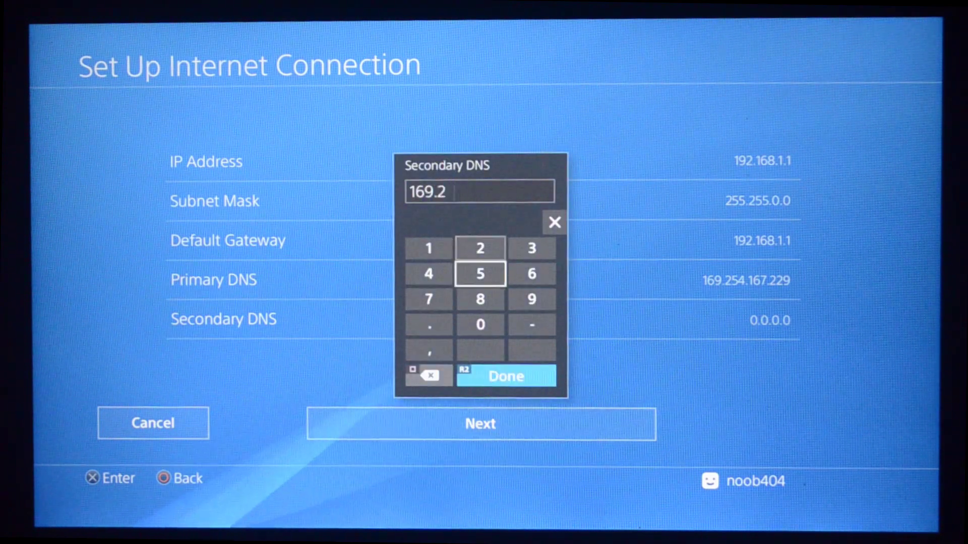
{"action": "left_click", "coordinate": [530, 273]}
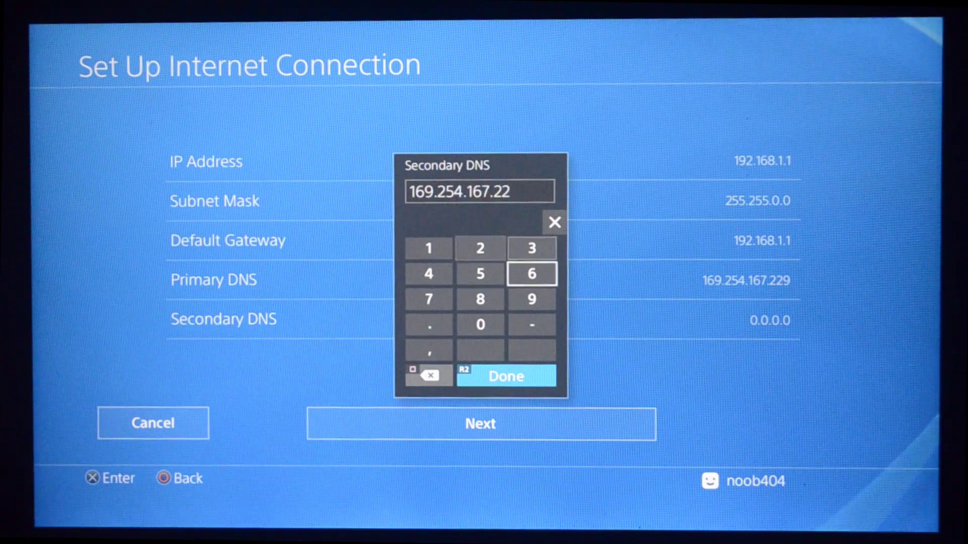
{"action": "left_click", "coordinate": [505, 375]}
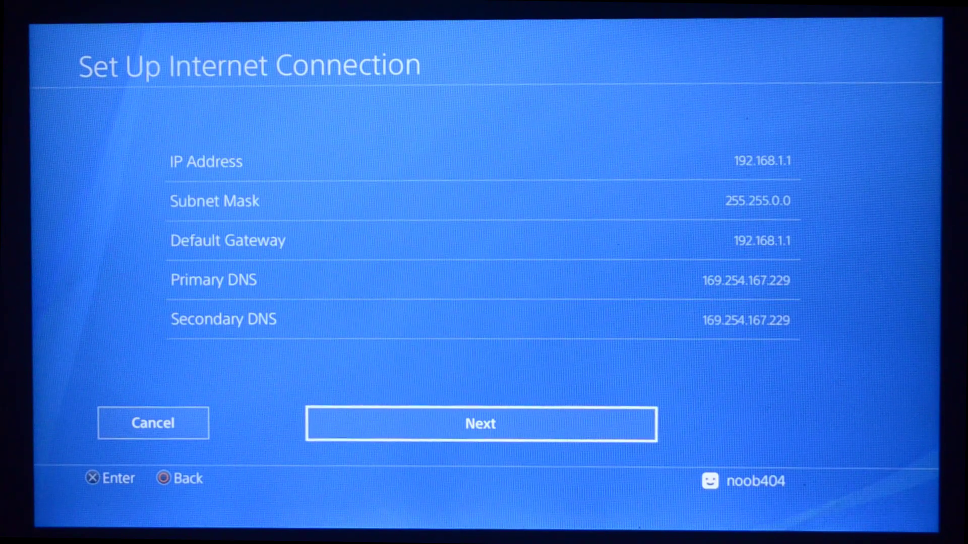
{"action": "left_click", "coordinate": [481, 424]}
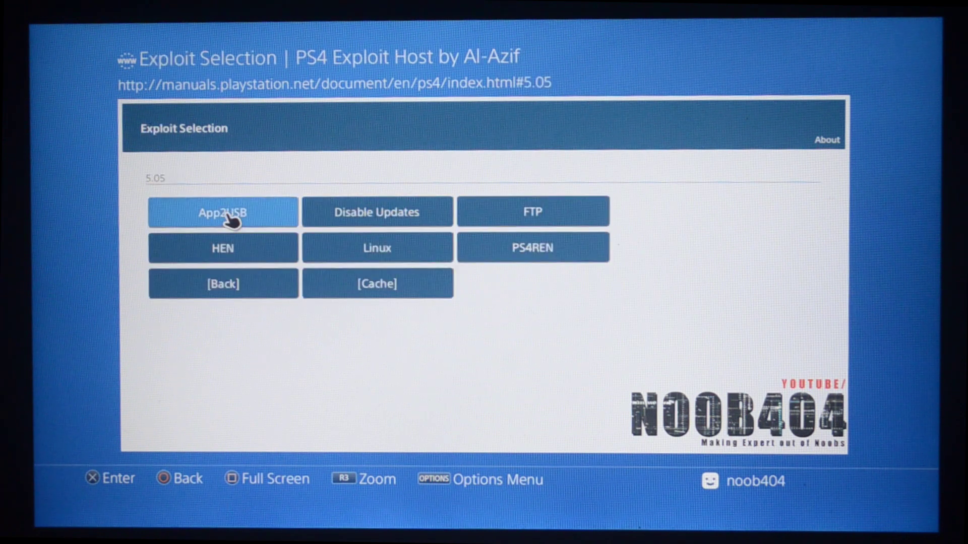
{"action": "mouse_move", "coordinate": [223, 247]}
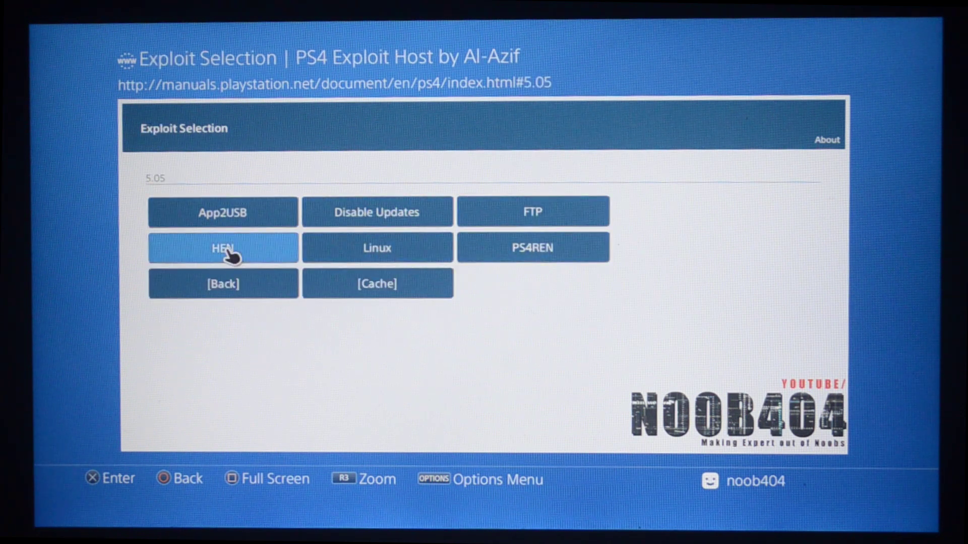
- Pick firmware 5.05 in Exploit Host and cache its exploits
{"action": "left_click", "coordinate": [222, 248]}
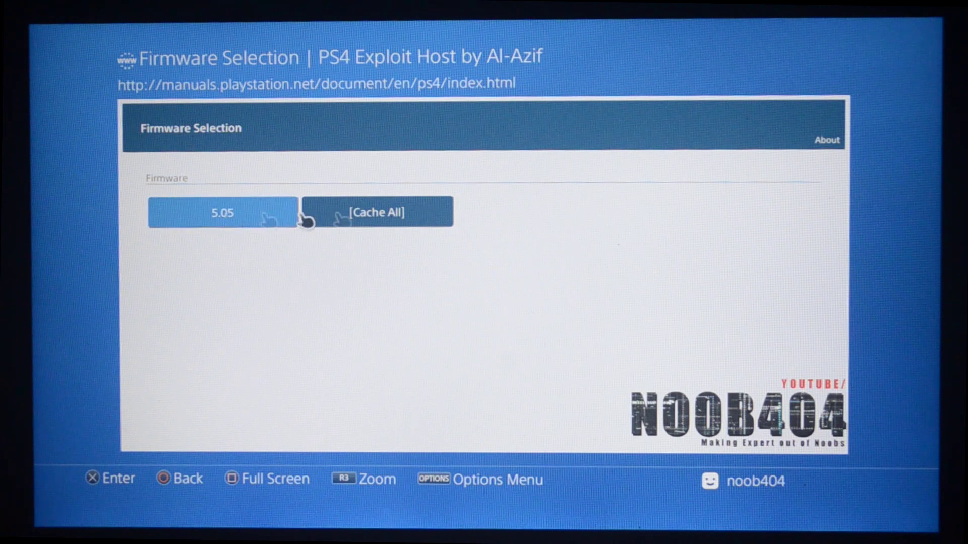
{"action": "left_click", "coordinate": [377, 212]}
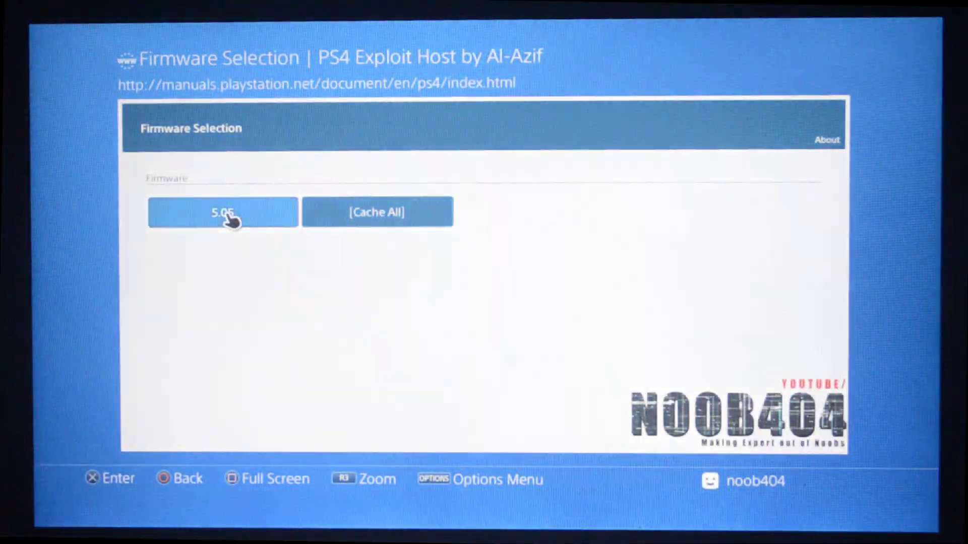
{"action": "left_click", "coordinate": [222, 213]}
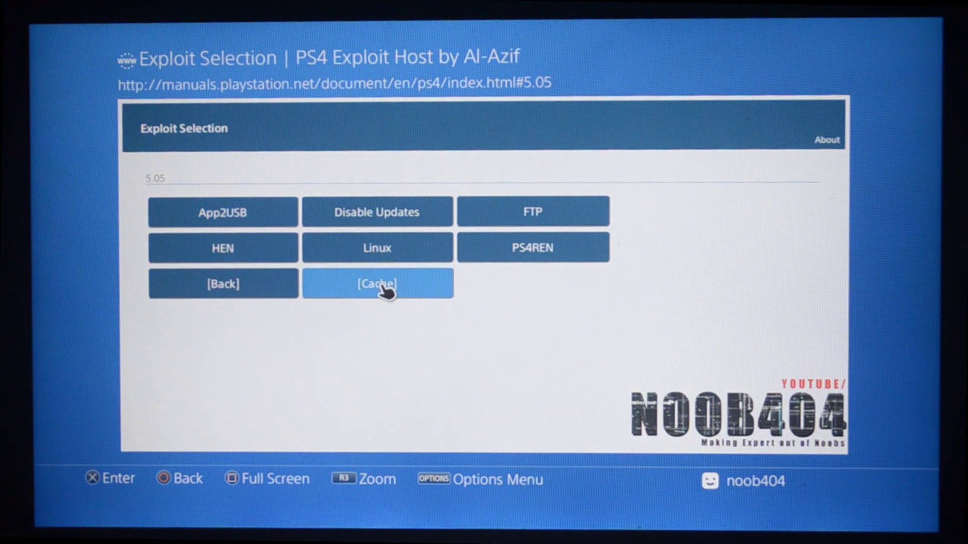
{"action": "left_click", "coordinate": [376, 283]}
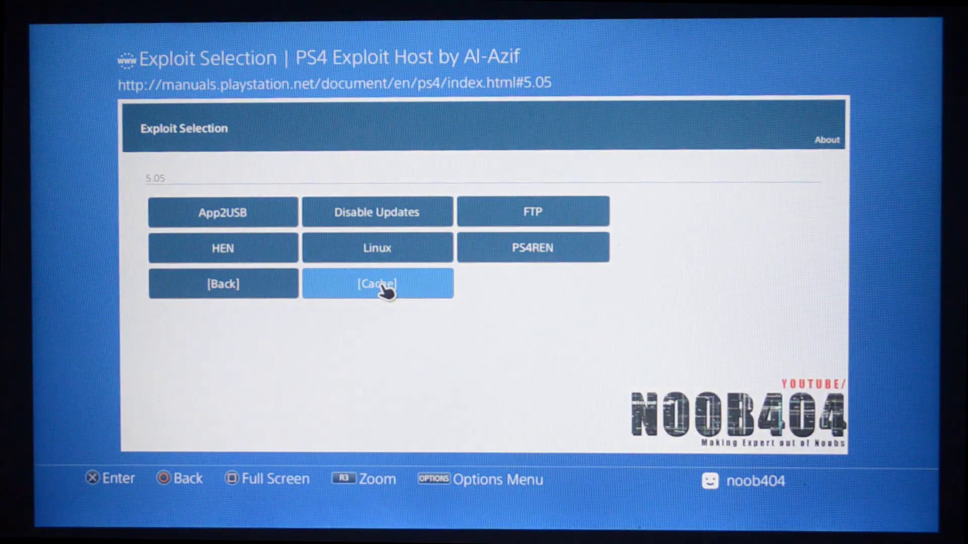
{"action": "left_click", "coordinate": [377, 284]}
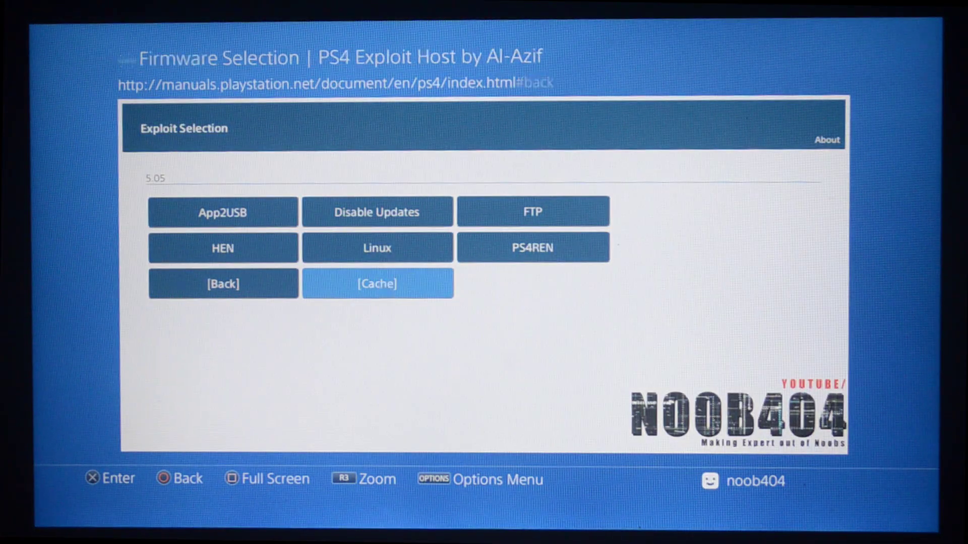
{"action": "left_click", "coordinate": [376, 283]}
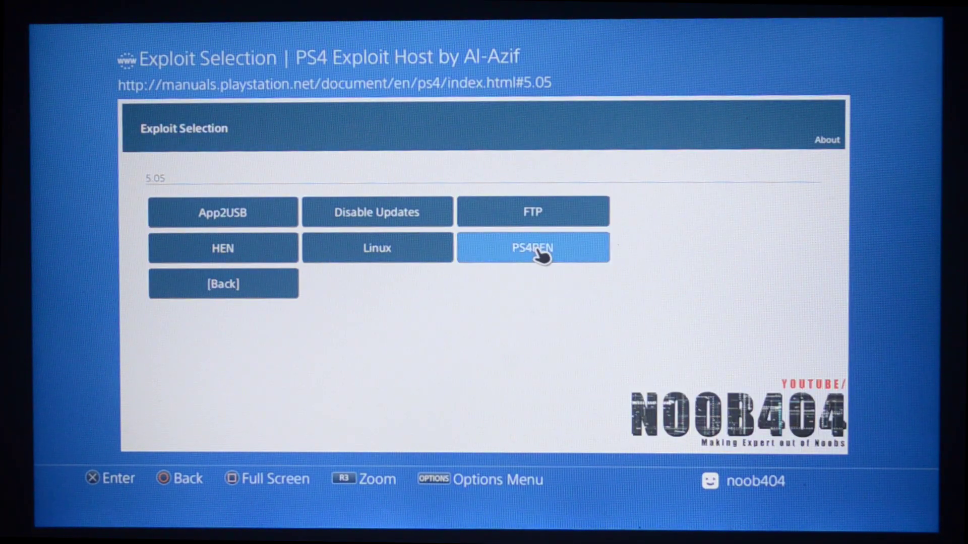
- Run PS4REN until 'All done! Have fun with remote play!', then close the browser
{"action": "left_click", "coordinate": [532, 248]}
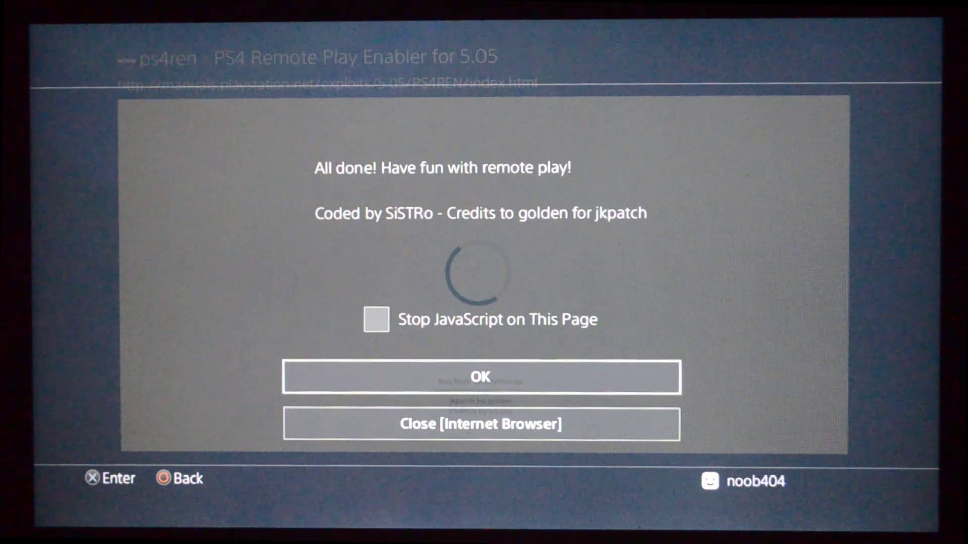
{"action": "left_click", "coordinate": [479, 424]}
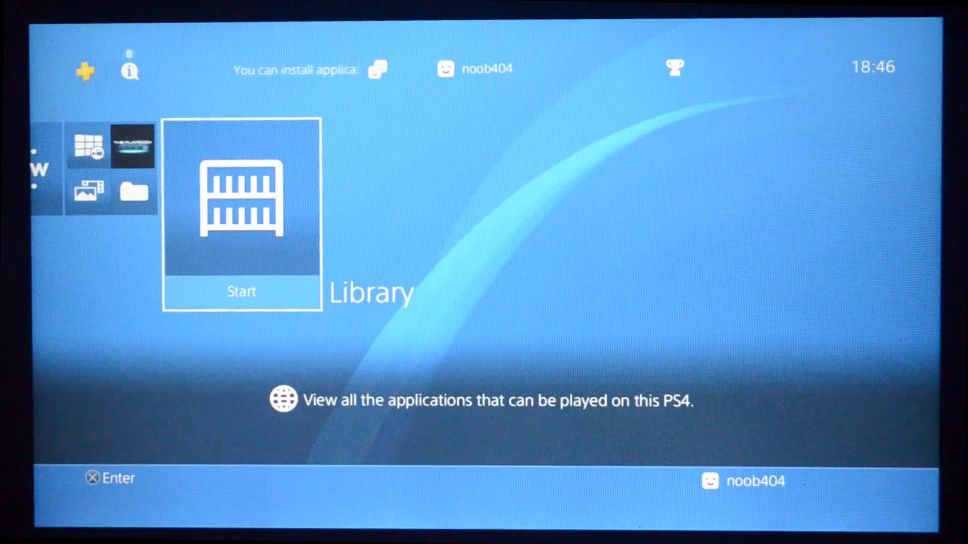